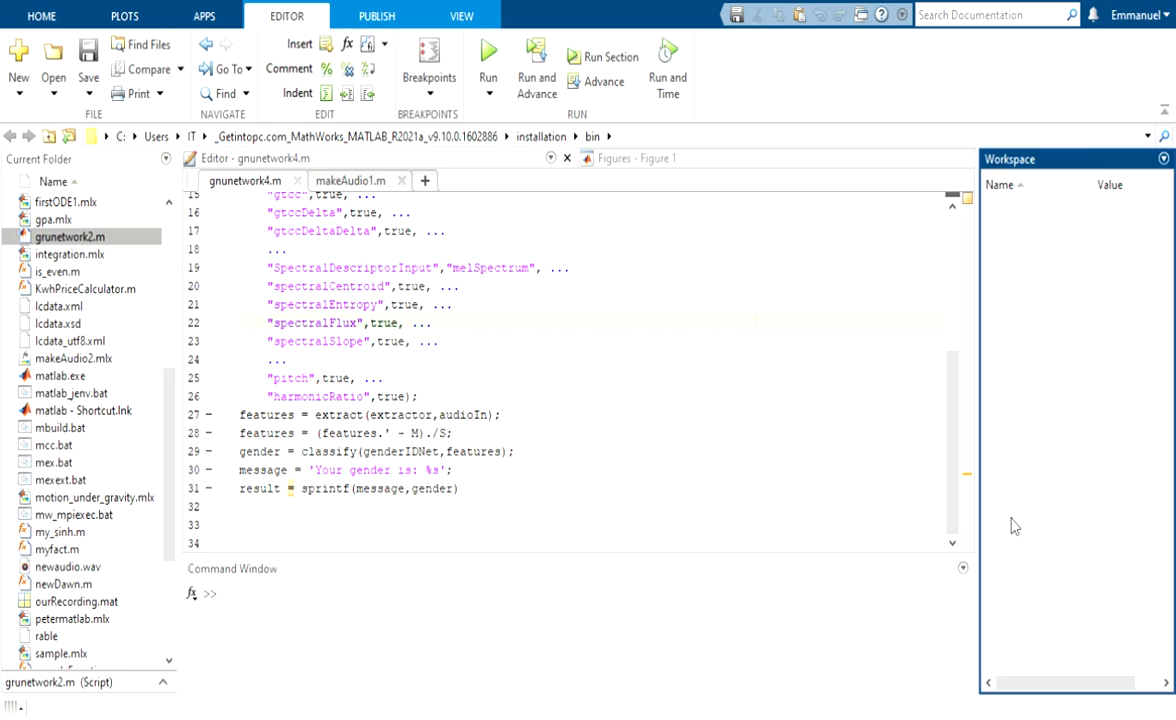
# Step: Switch the editor to the makeAudio1.m voice-recording function
pyautogui.click(350, 180)
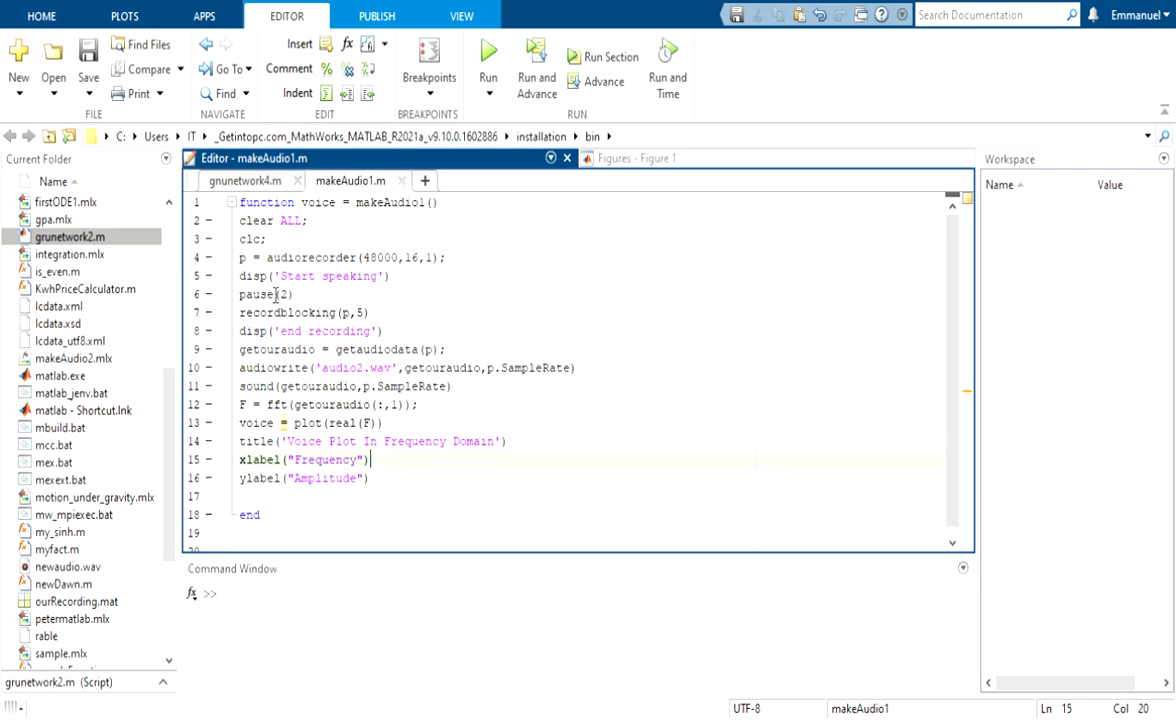
pyautogui.moveTo(351, 337)
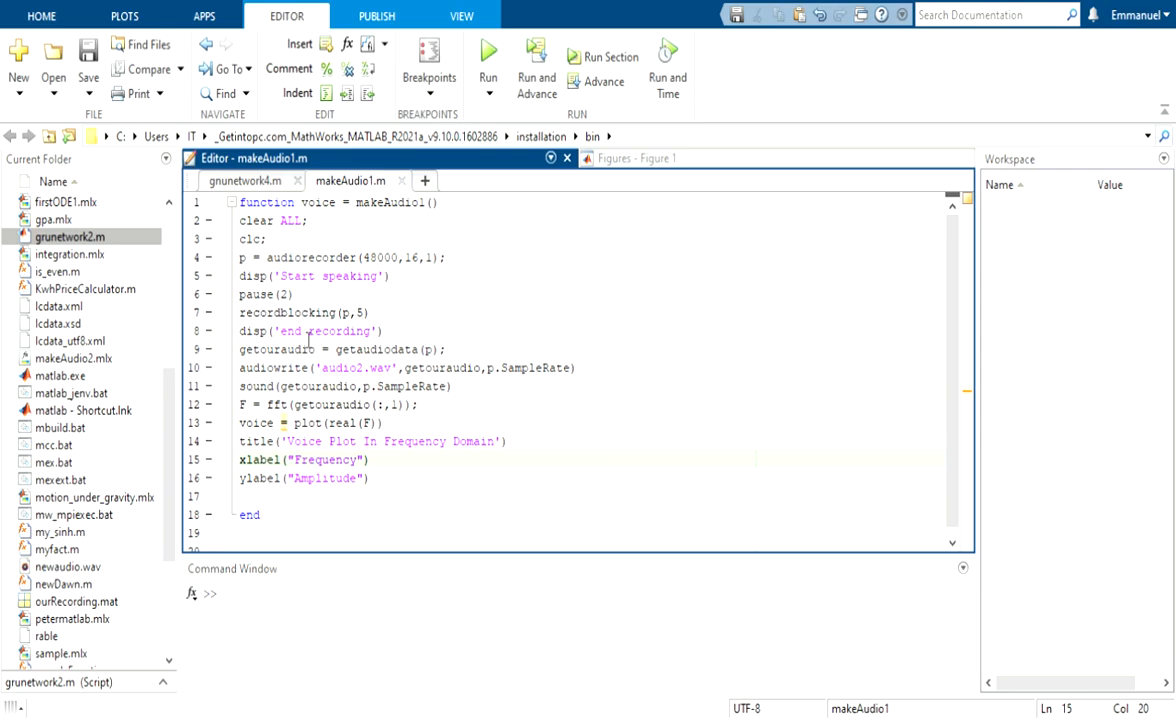
pyautogui.moveTo(245, 348)
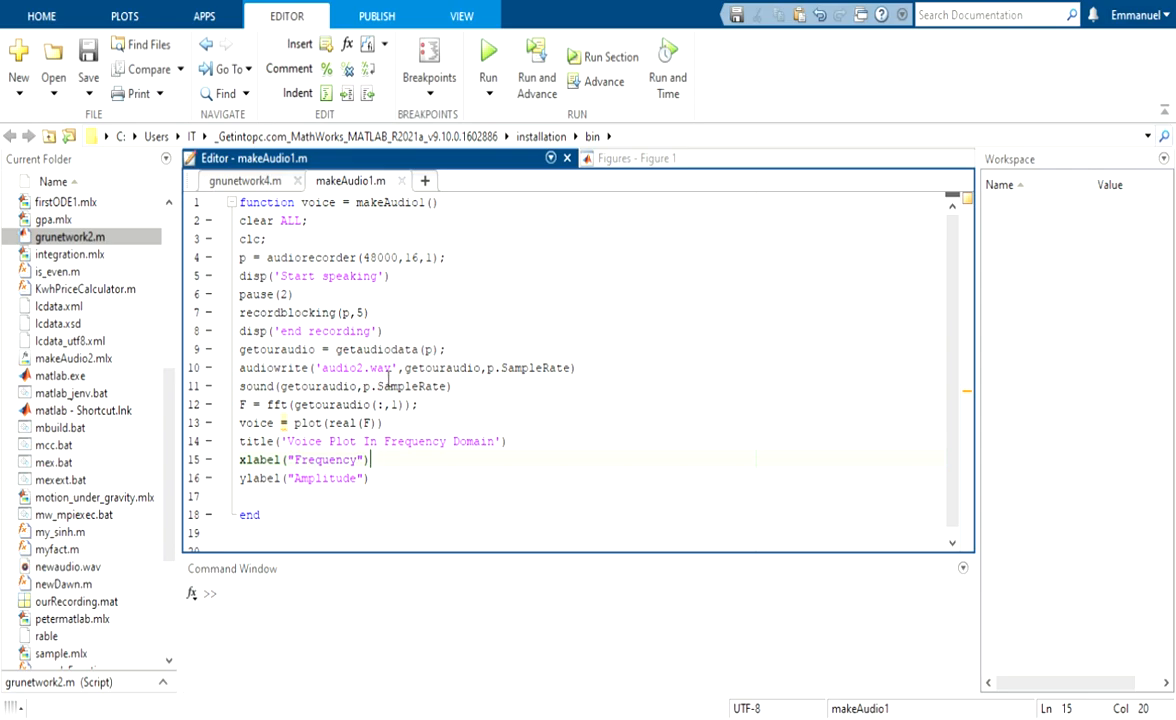
pyautogui.moveTo(391, 380)
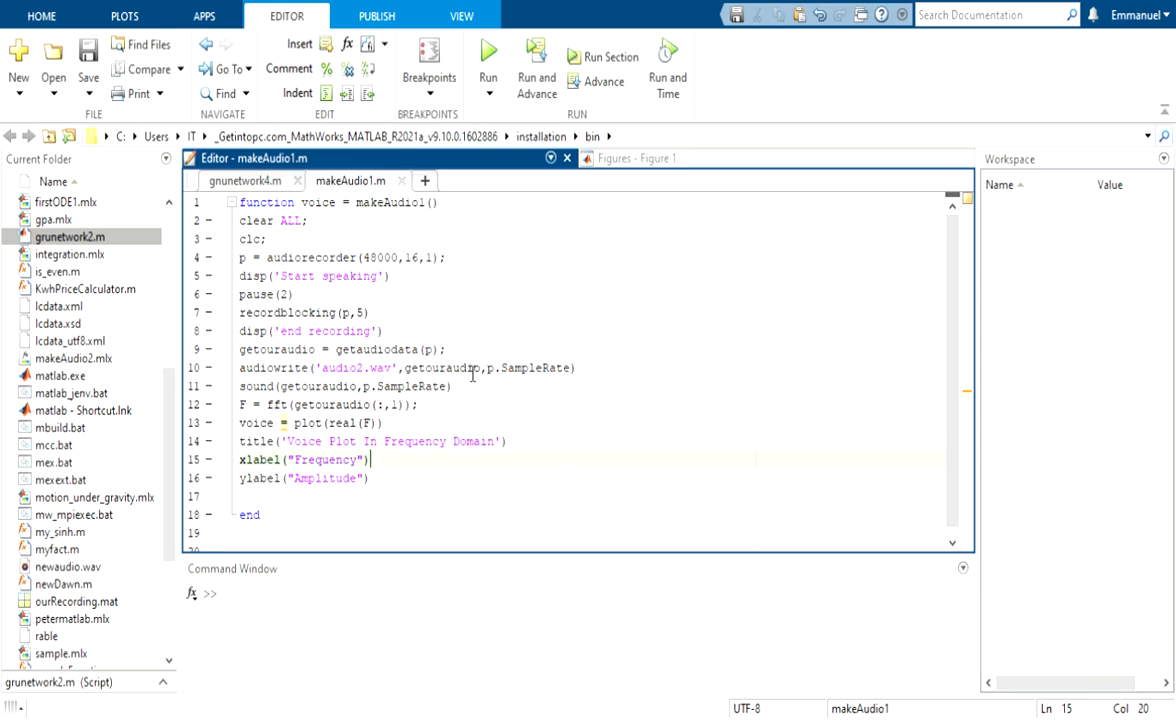
pyautogui.moveTo(548, 377)
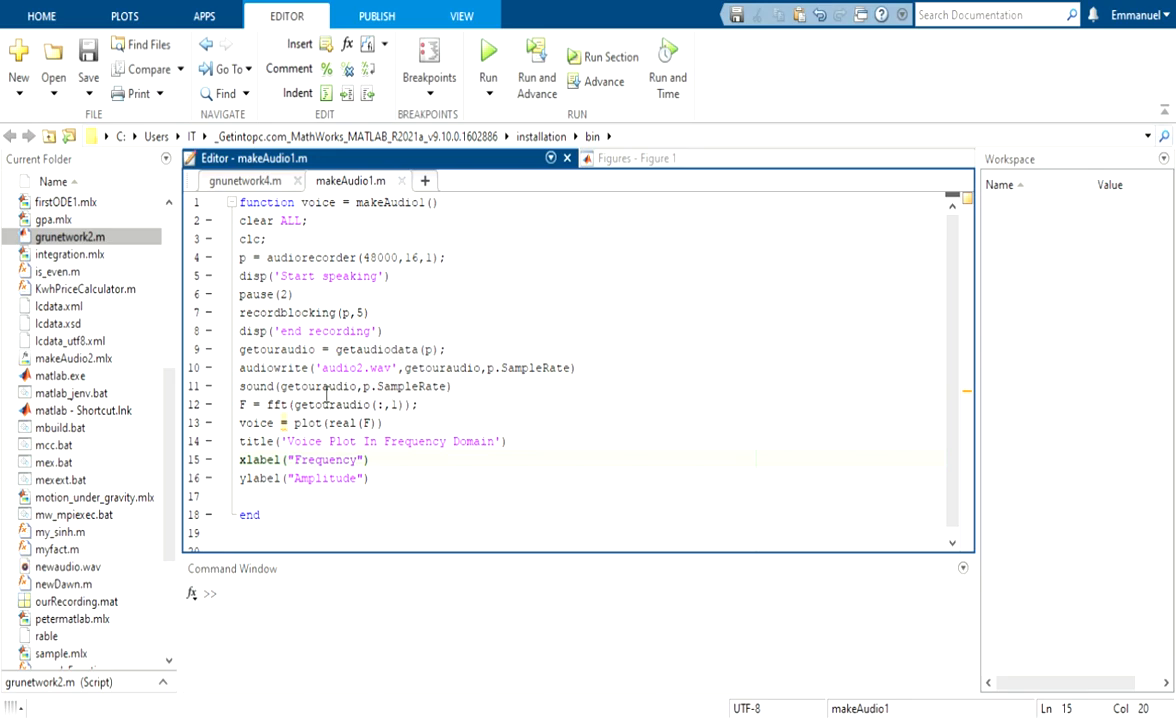
pyautogui.moveTo(448, 425)
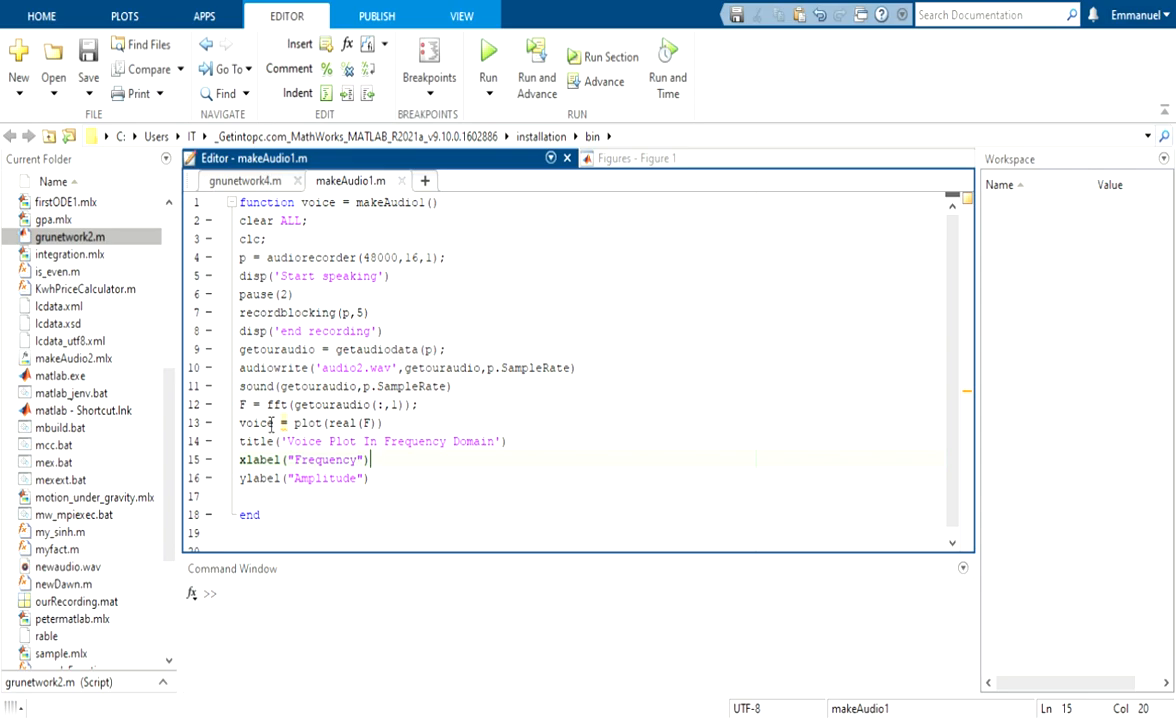
pyautogui.moveTo(295, 423)
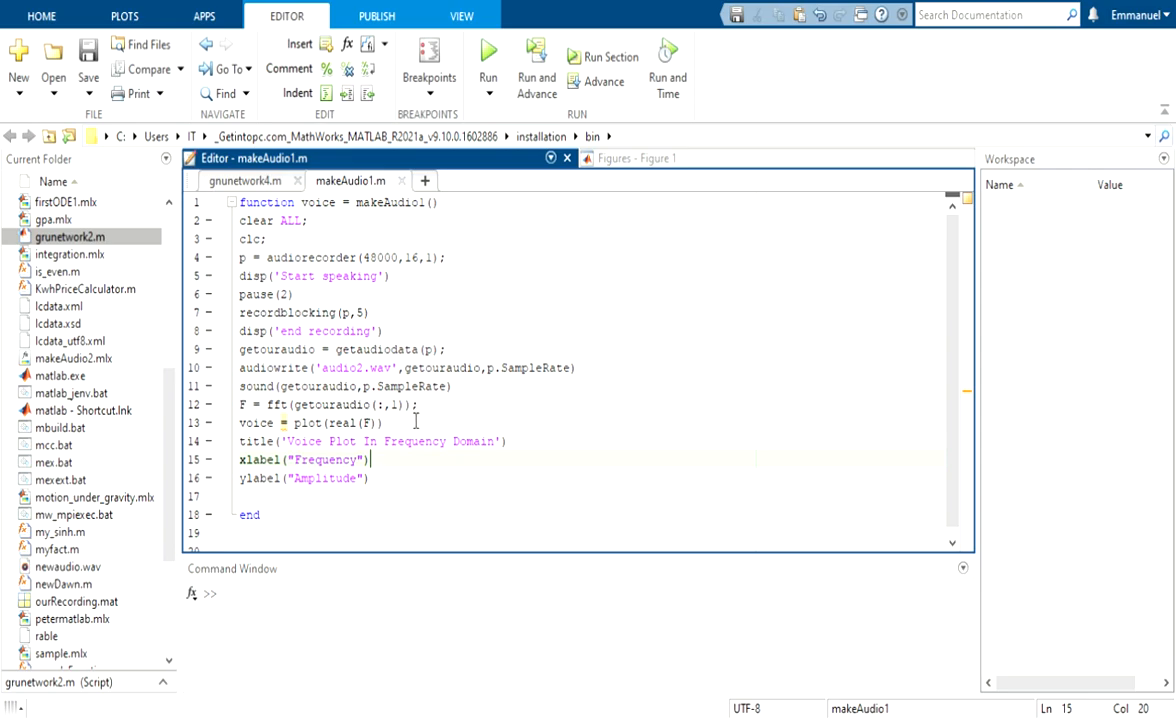
pyautogui.moveTo(363, 487)
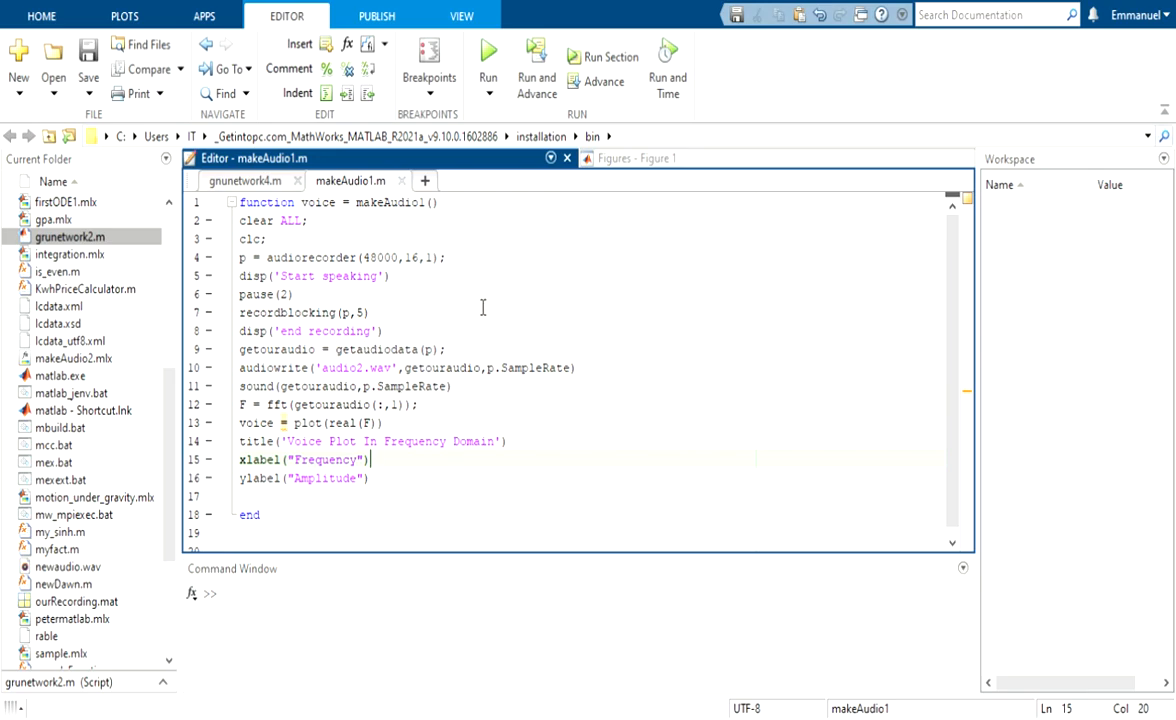
pyautogui.moveTo(520, 256)
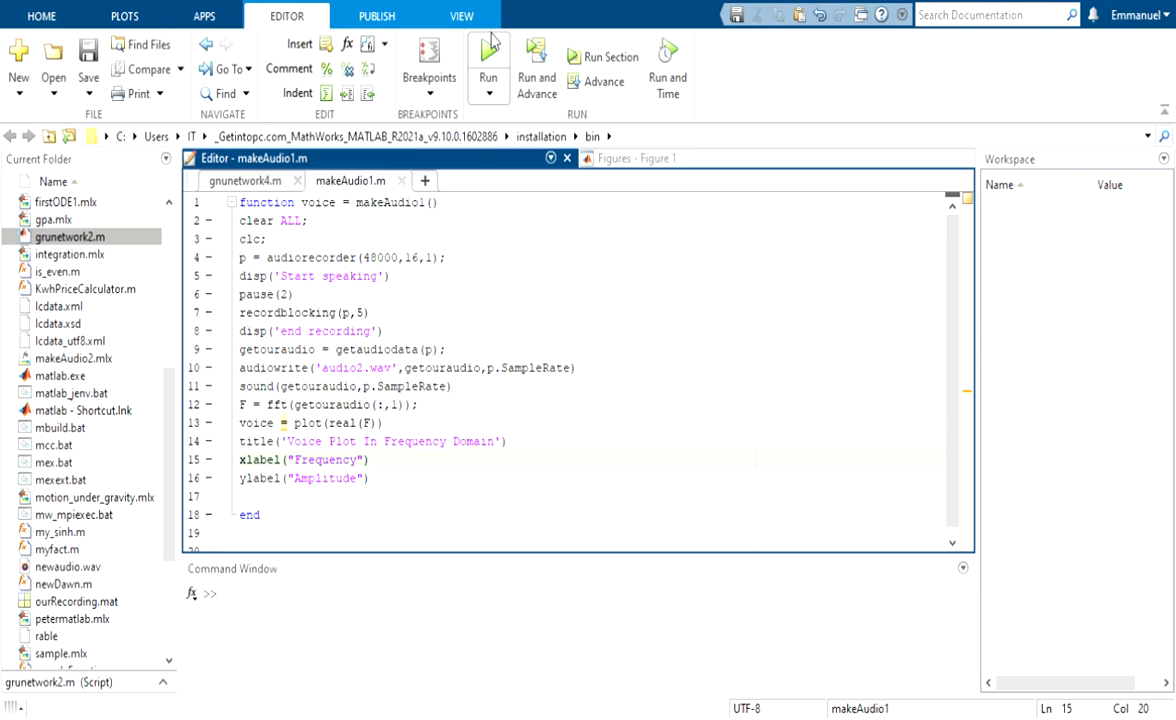
# Step: Run makeAudio1 to record a voice and view Figure 1's frequency-domain voice plot
pyautogui.click(488, 65)
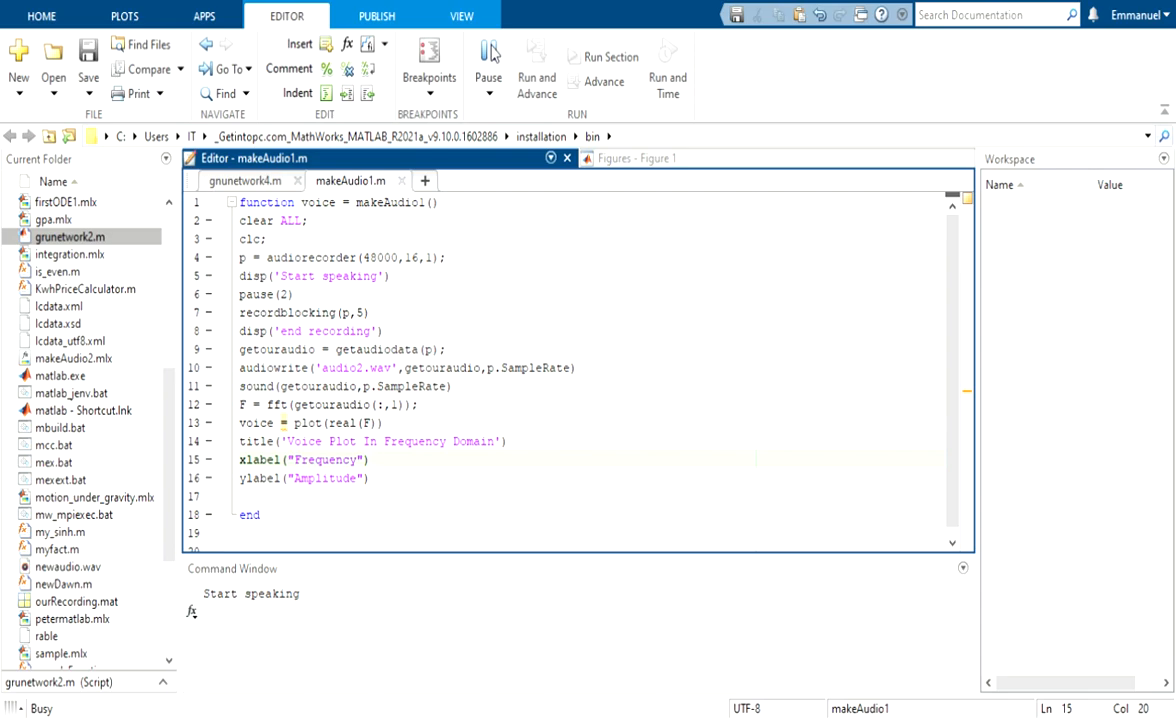
pyautogui.click(489, 60)
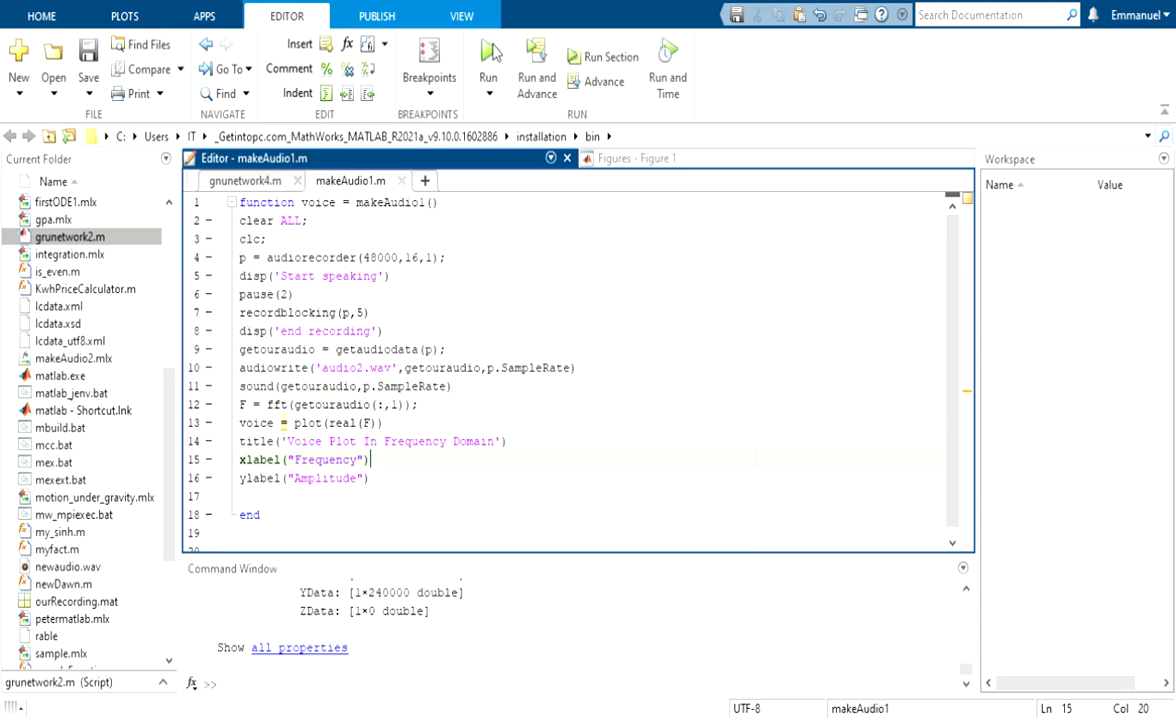
pyautogui.click(488, 60)
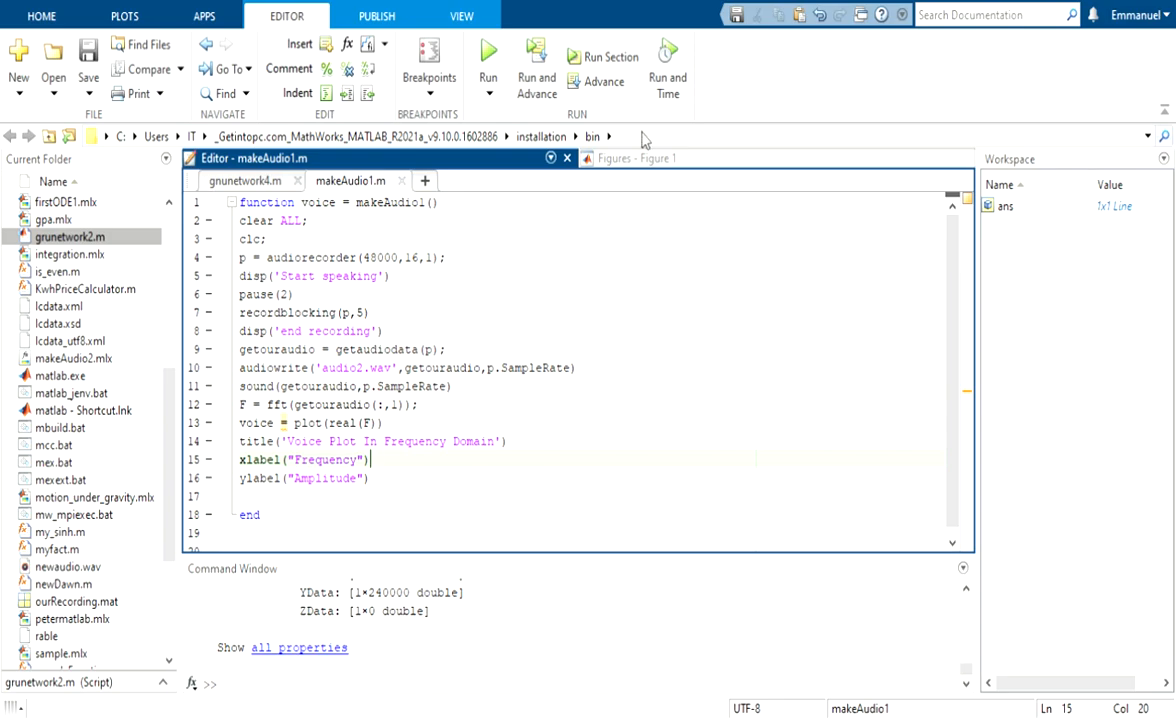
pyautogui.click(633, 158)
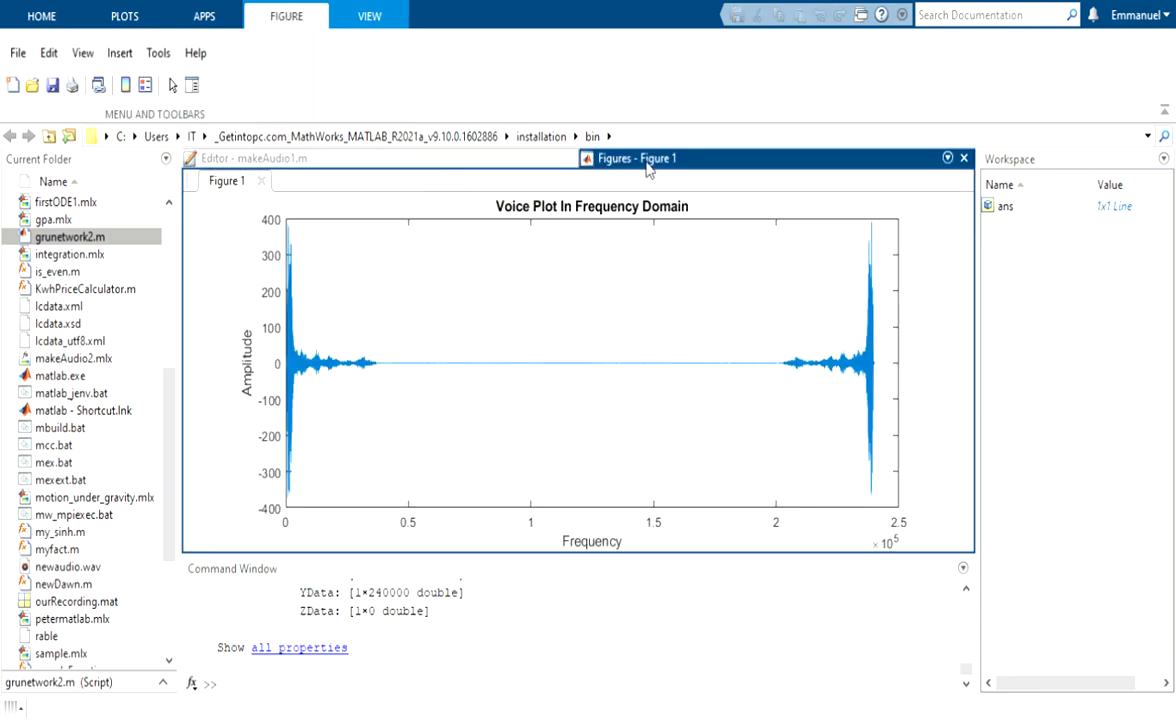
pyautogui.moveTo(505, 230)
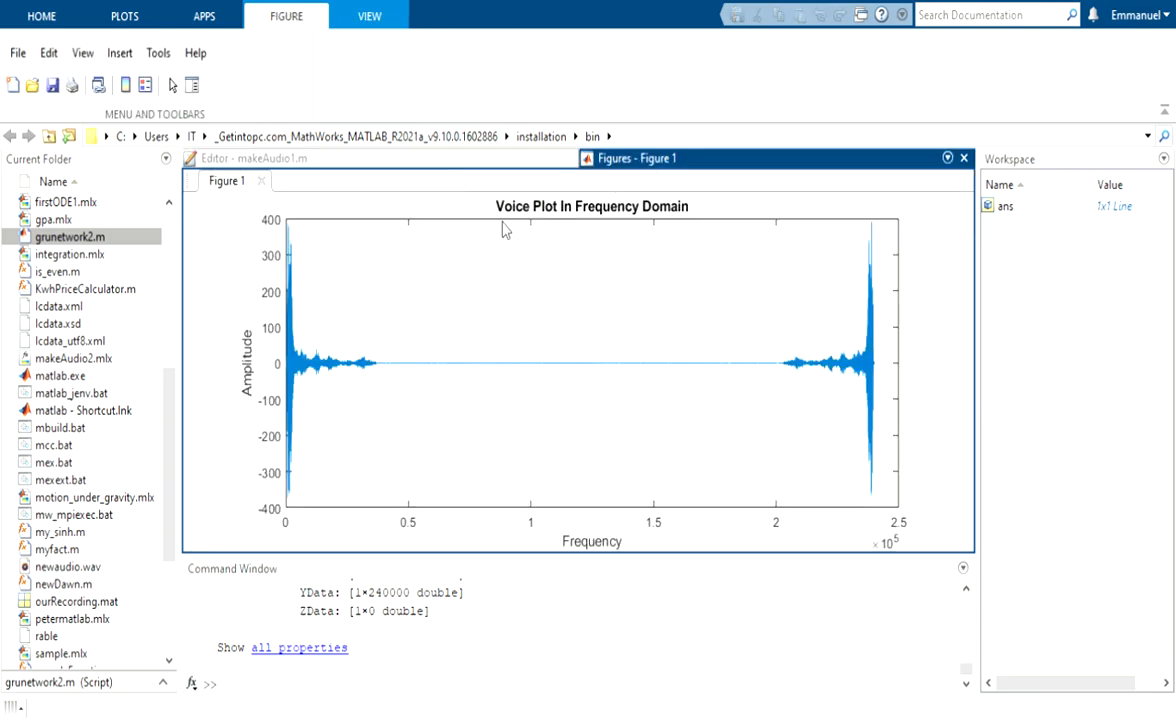
pyautogui.moveTo(628, 248)
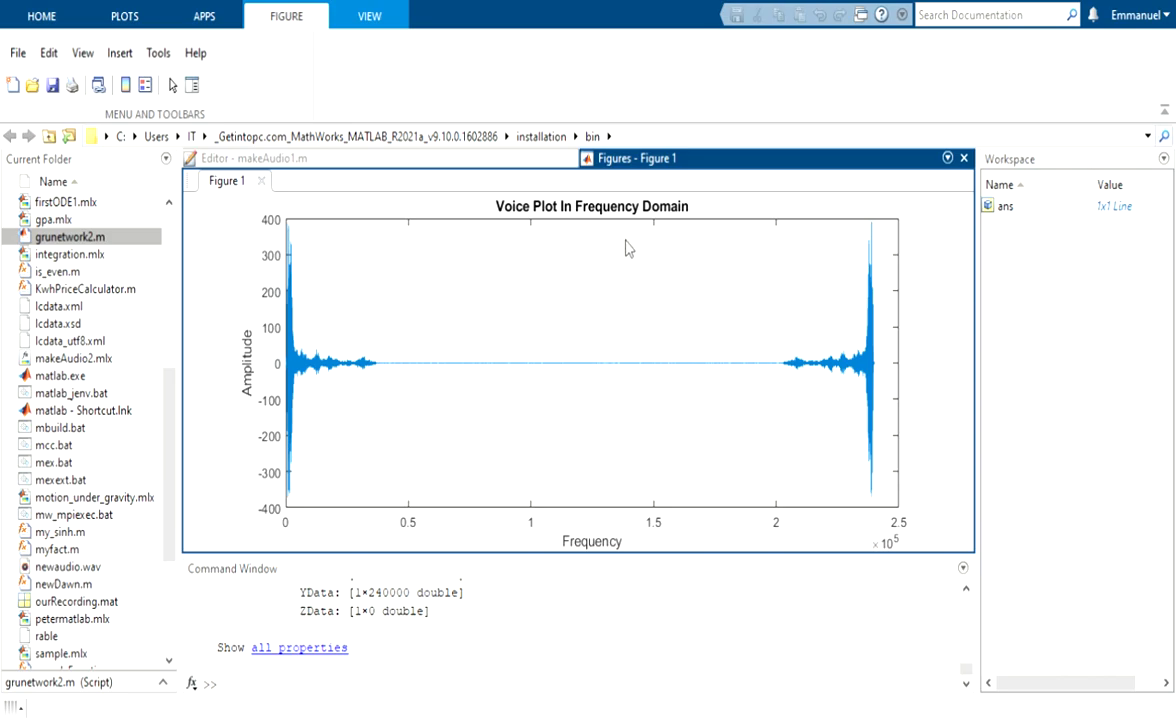
pyautogui.moveTo(410, 292)
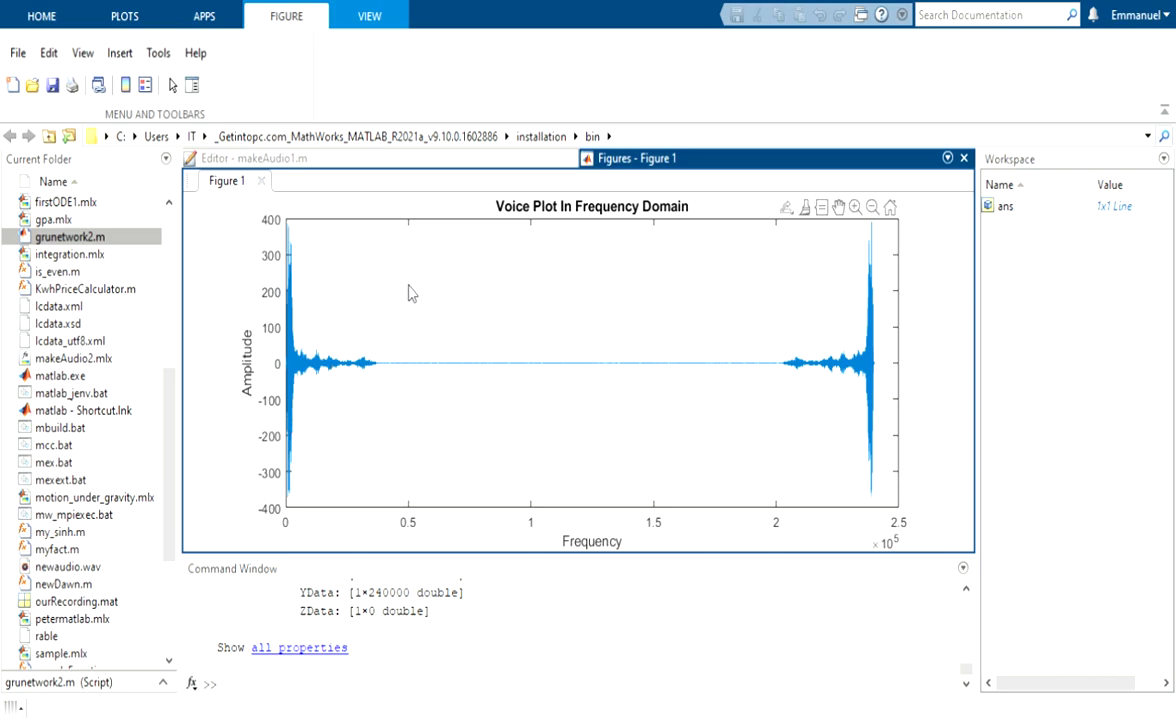
pyautogui.moveTo(435, 477)
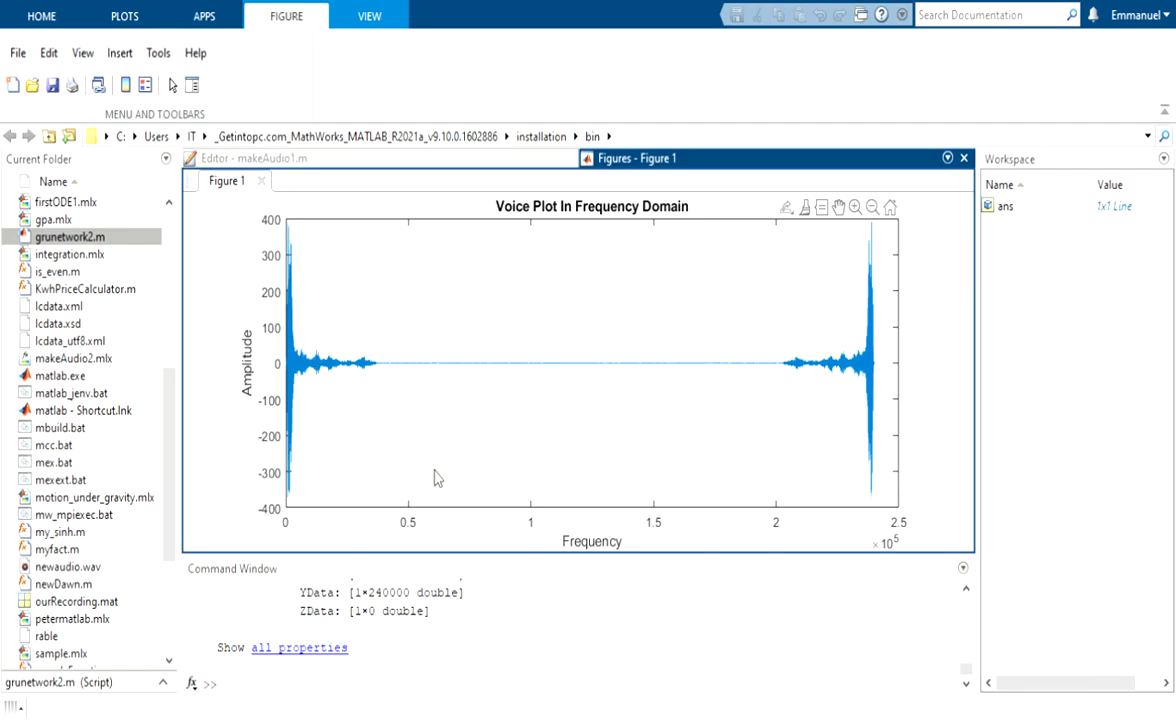
pyautogui.moveTo(667, 421)
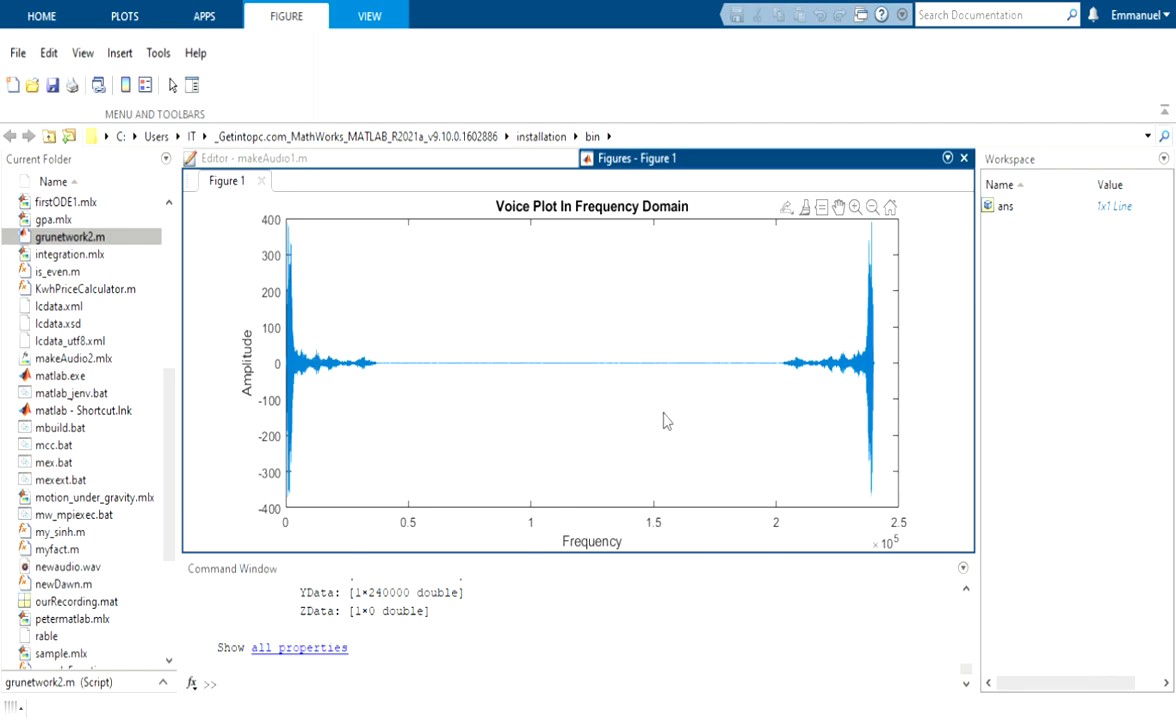
pyautogui.moveTo(595, 463)
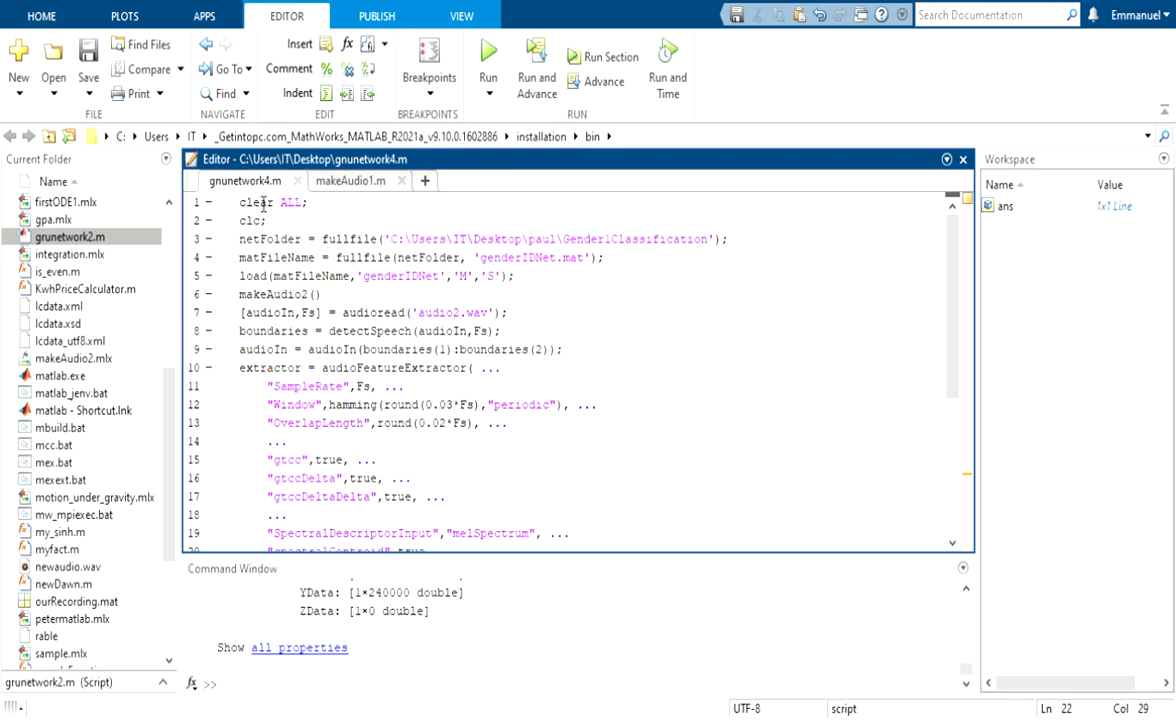
pyautogui.moveTo(329, 252)
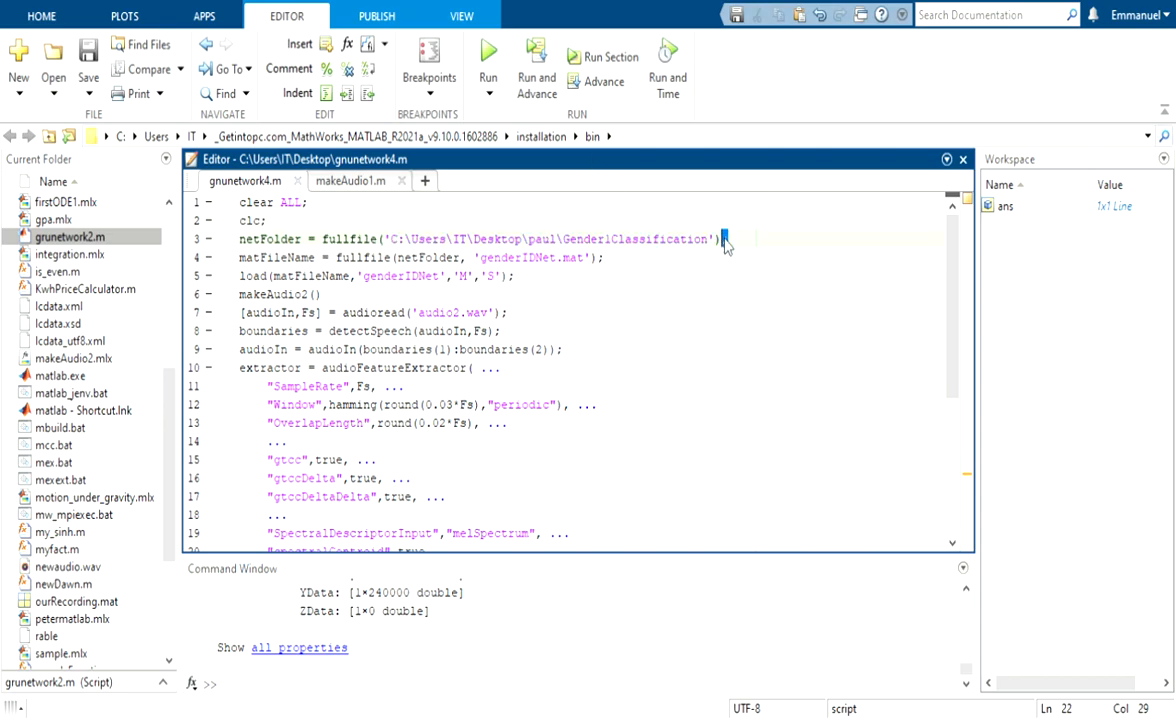
pyautogui.click(745, 246)
pyautogui.write(';')
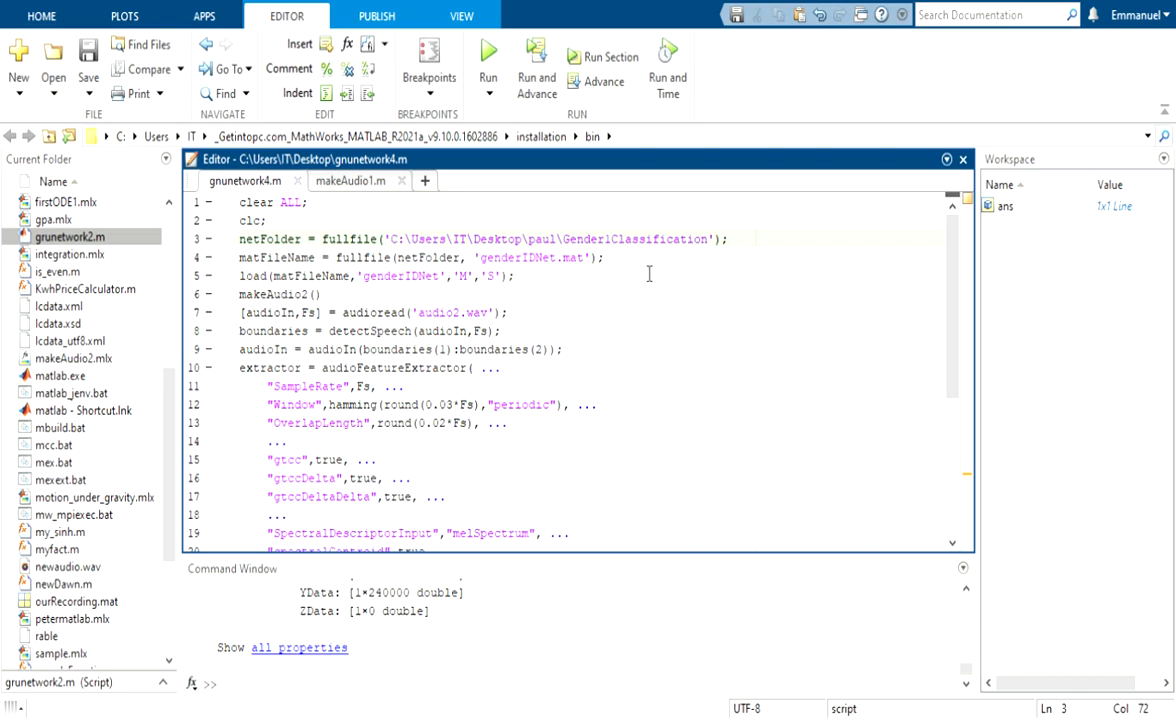
pyautogui.moveTo(617, 273)
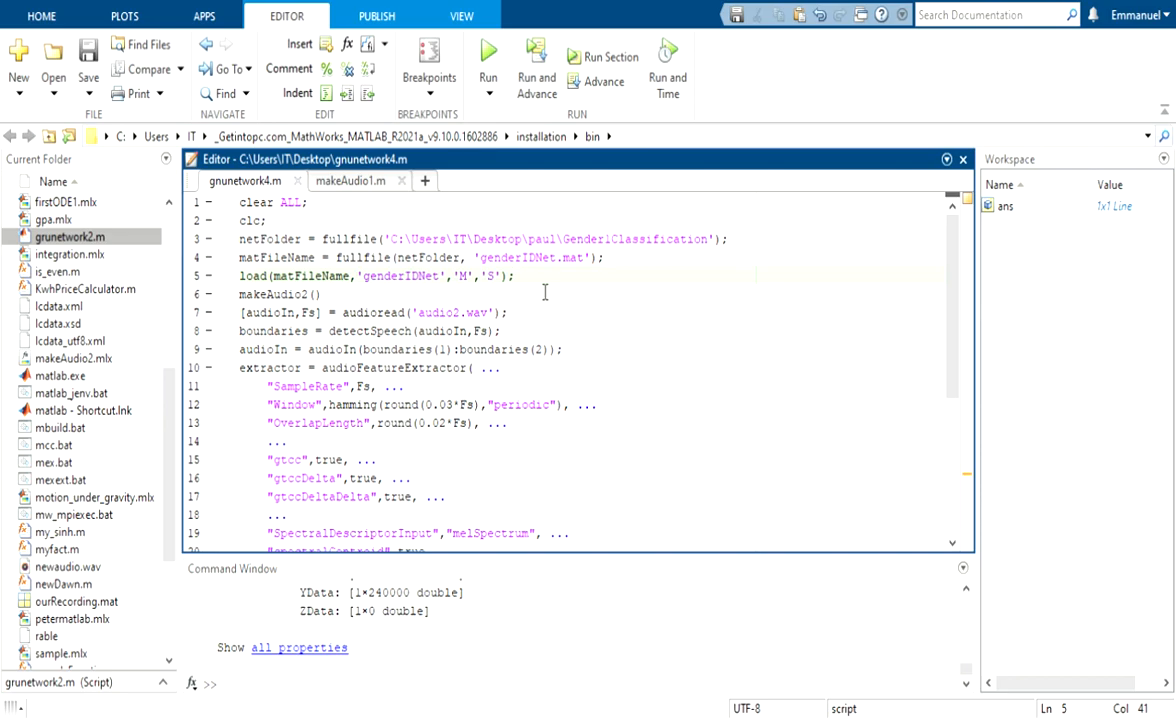
pyautogui.click(514, 276)
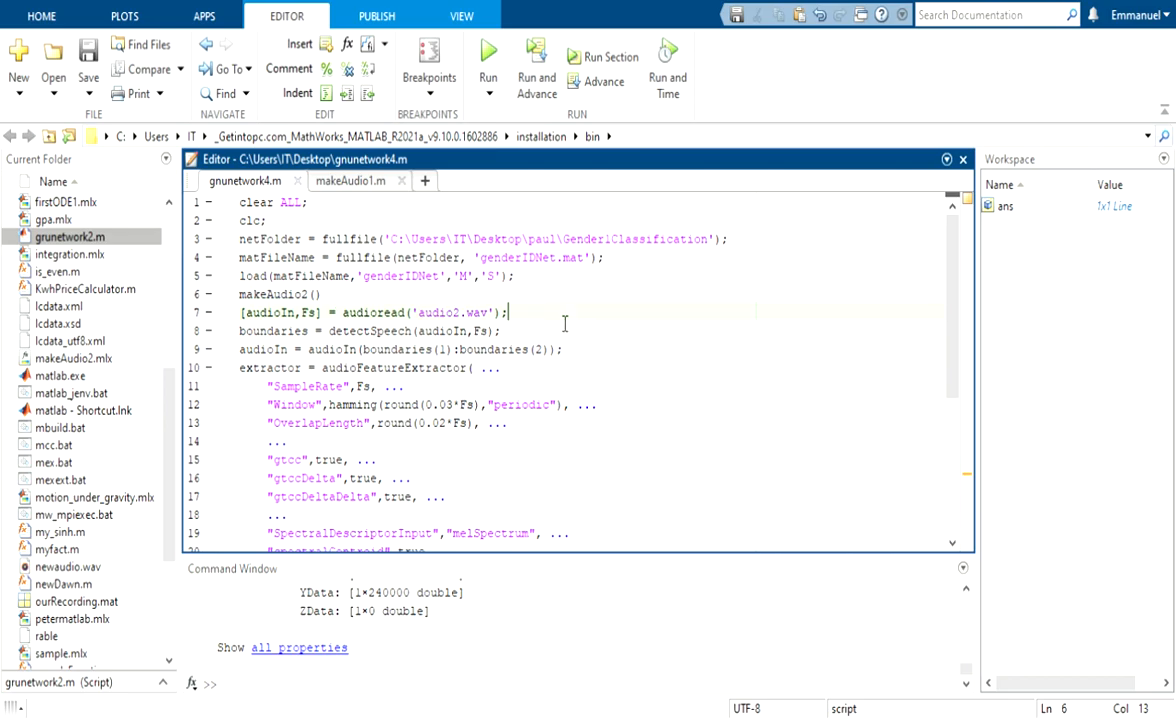
# Step: Place the caret in the makeAudio2() call on line 6 of gnunetwork4.m
pyautogui.click(508, 312)
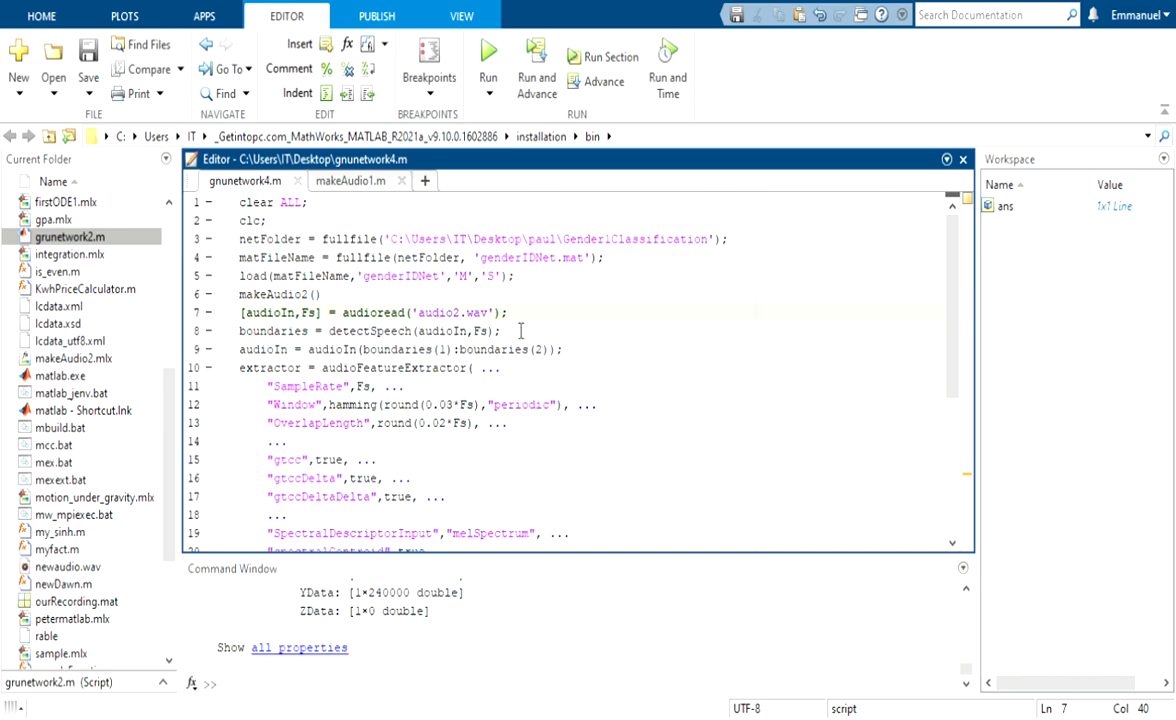
pyautogui.moveTo(523, 327)
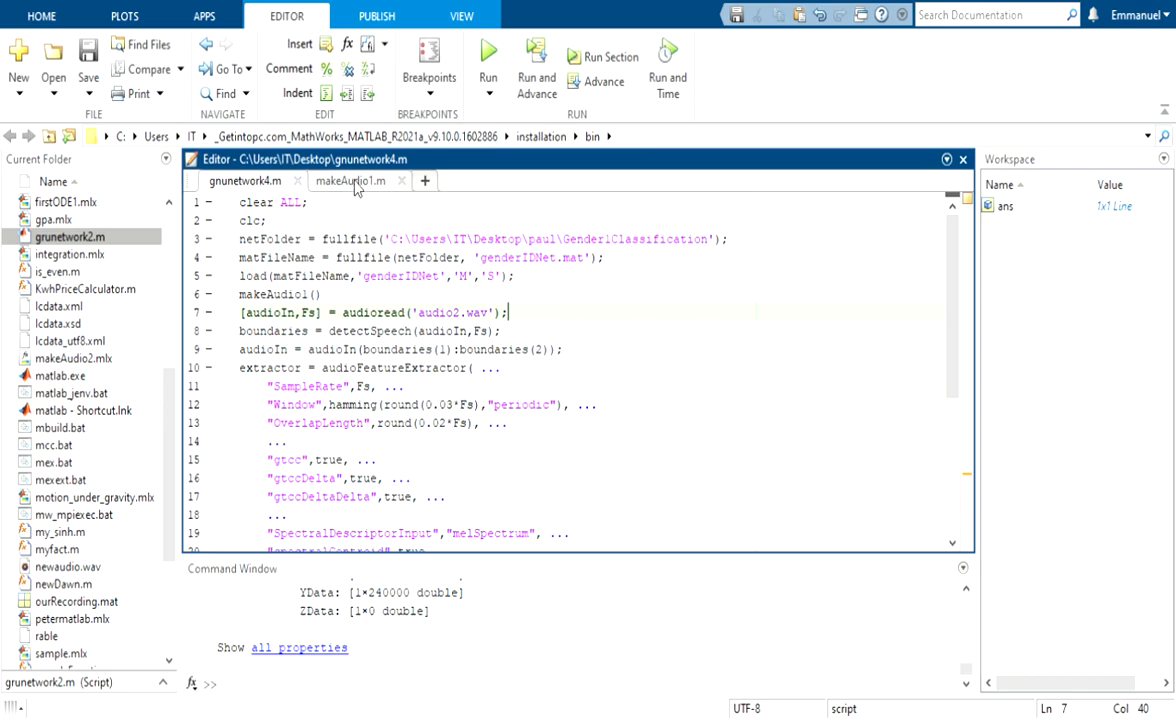
pyautogui.click(350, 180)
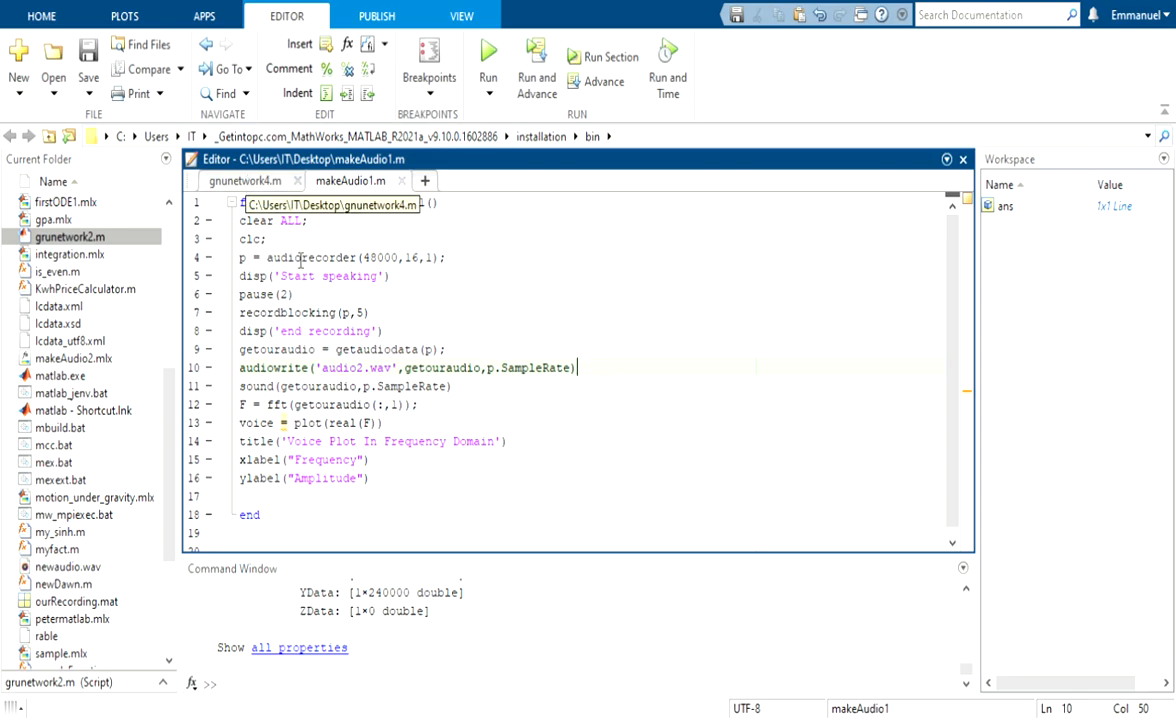
pyautogui.click(243, 180)
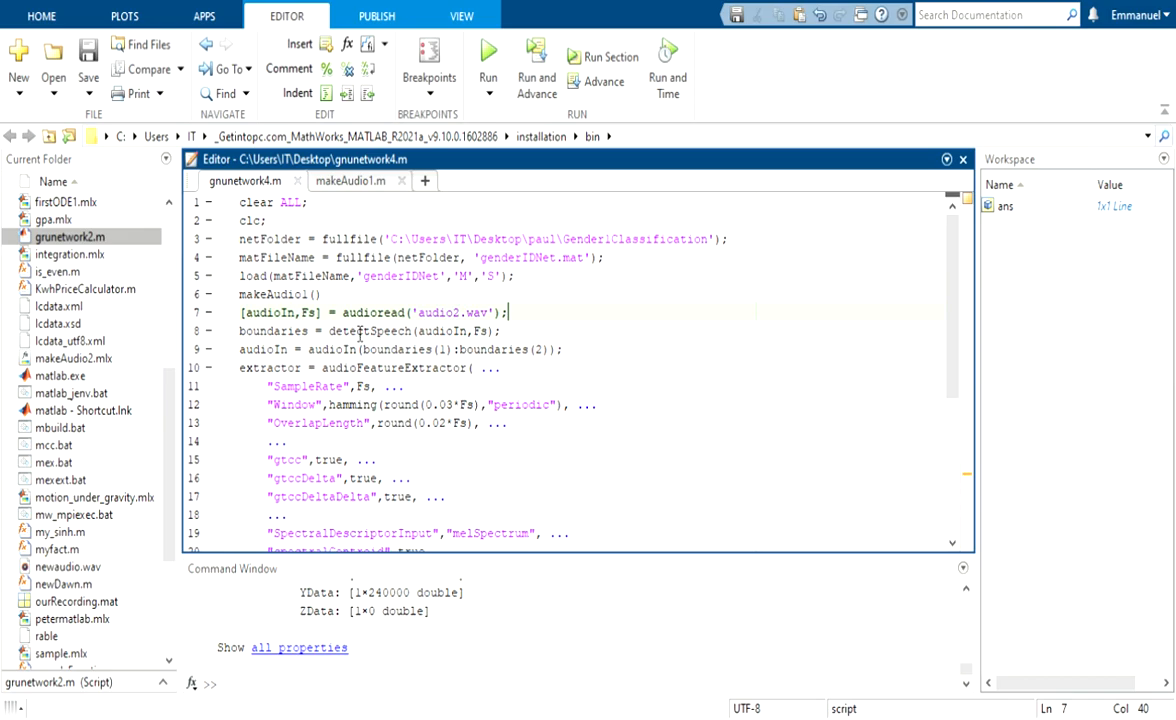
pyautogui.moveTo(643, 362)
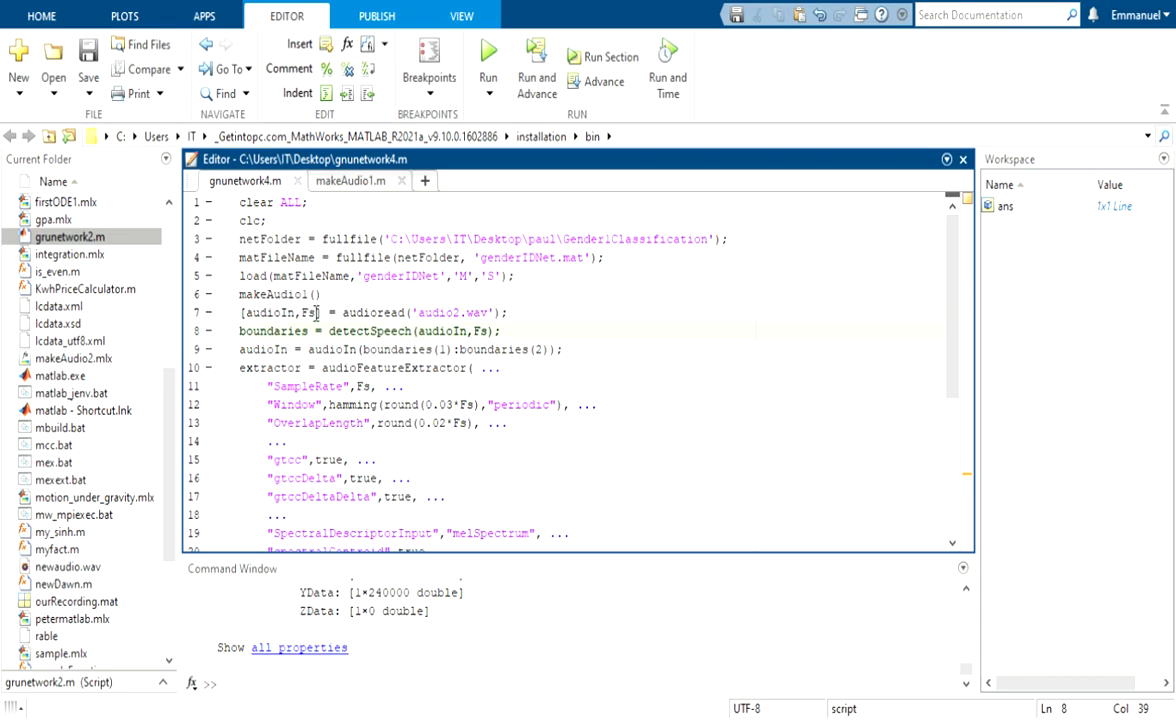
pyautogui.click(558, 348)
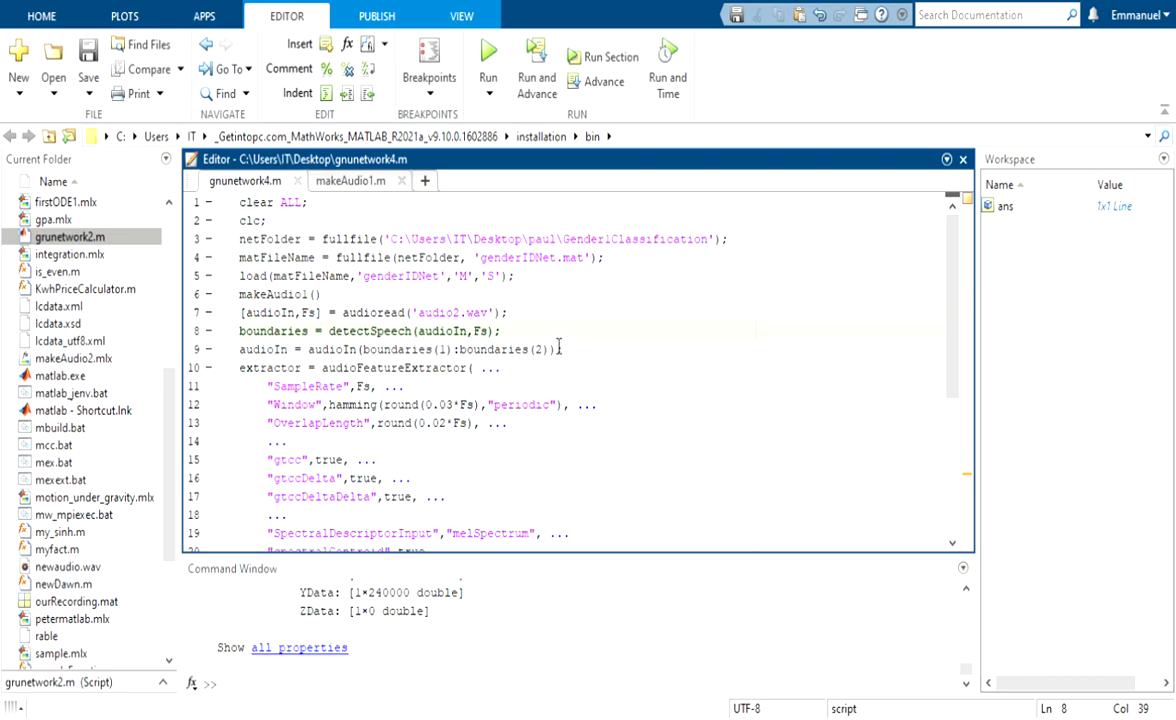
pyautogui.click(503, 331)
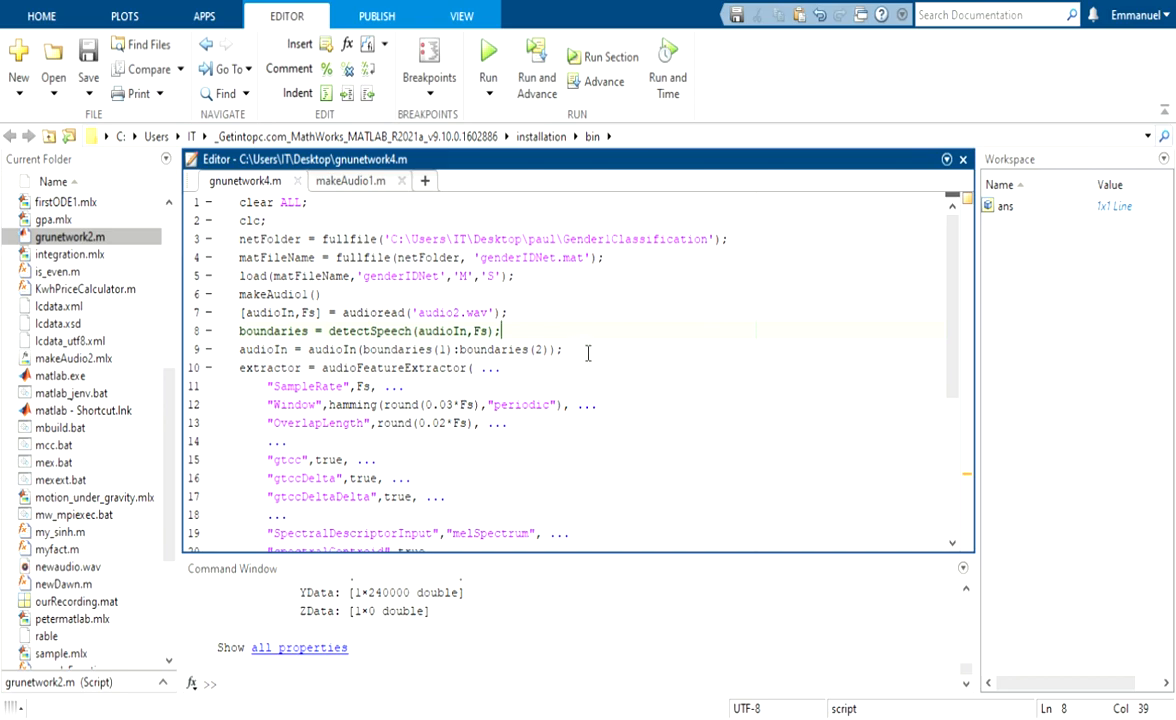
pyautogui.click(588, 349)
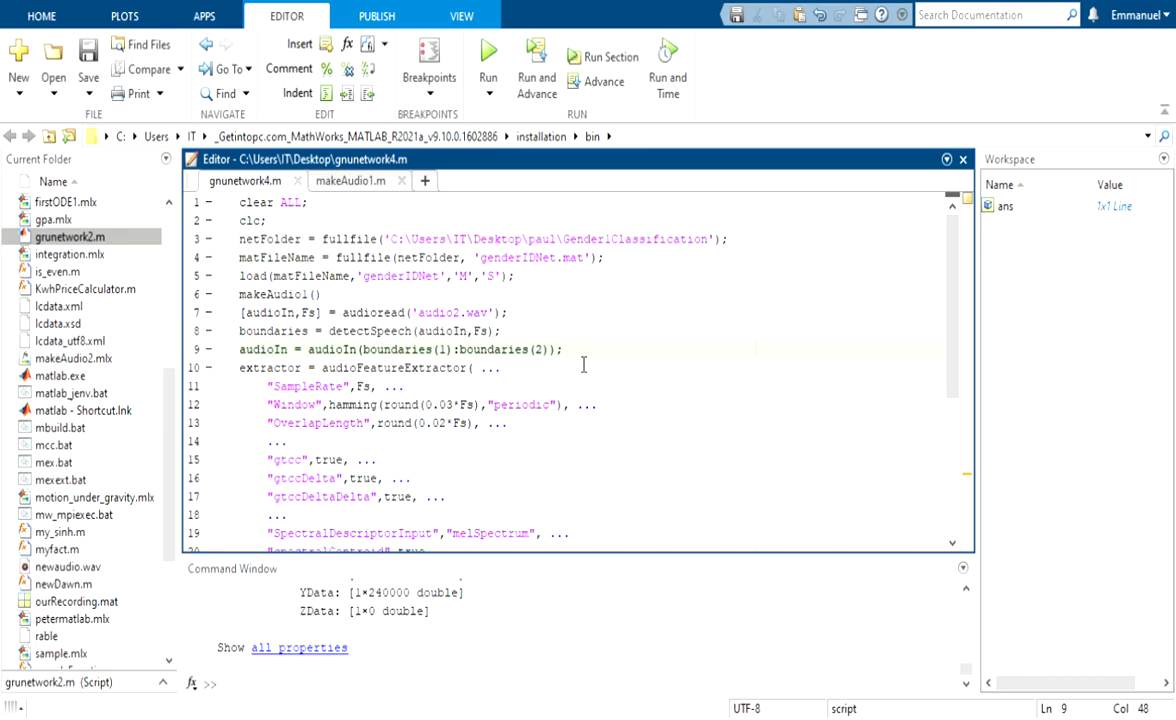
pyautogui.moveTo(617, 386)
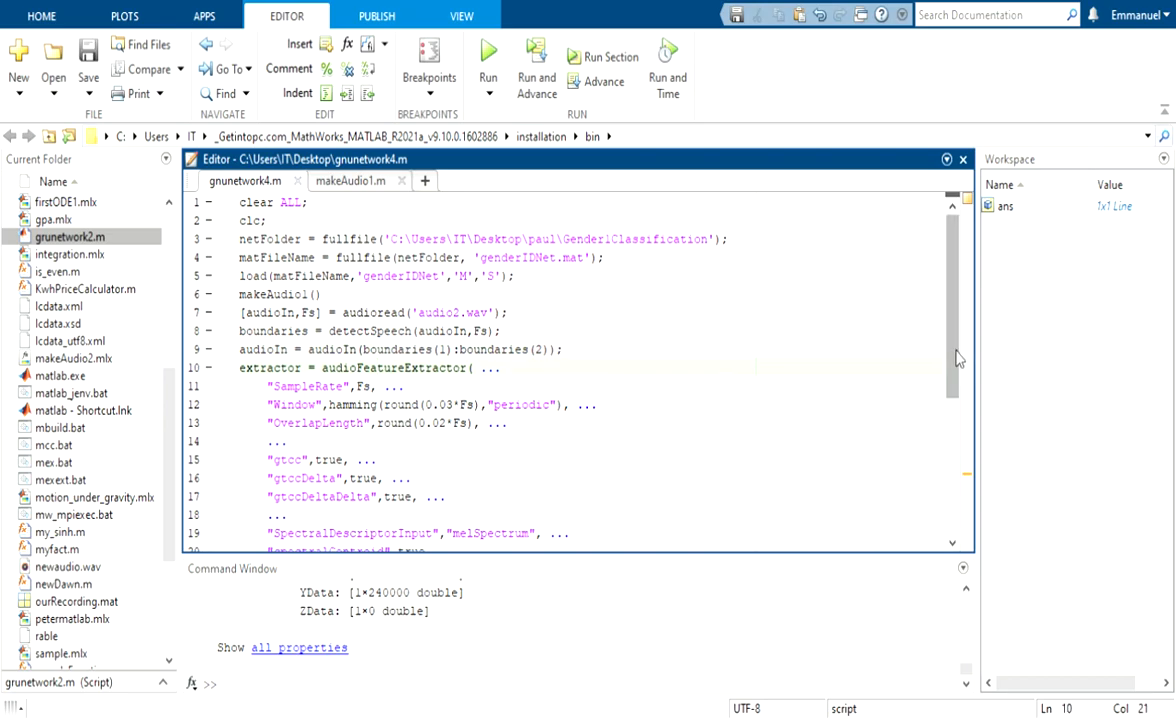
# Step: Scroll gnunetwork4.m to the audioFeatureExtractor options on lines 10–28
pyautogui.scroll(-3)
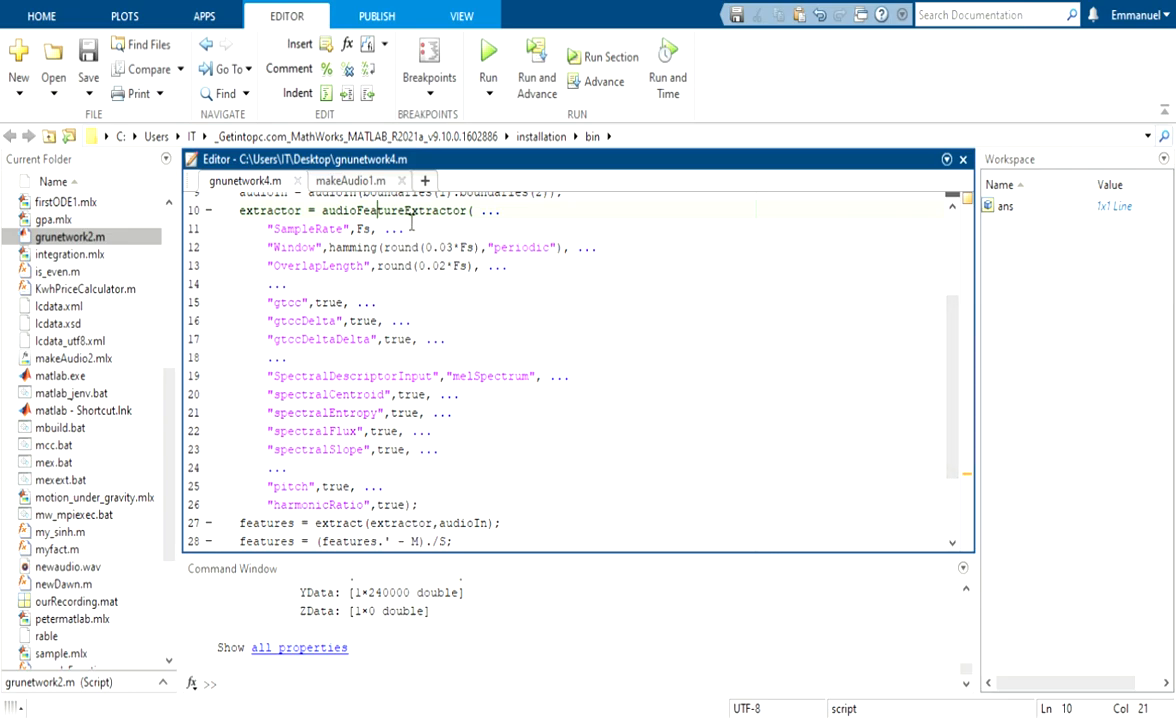
pyautogui.moveTo(645, 377)
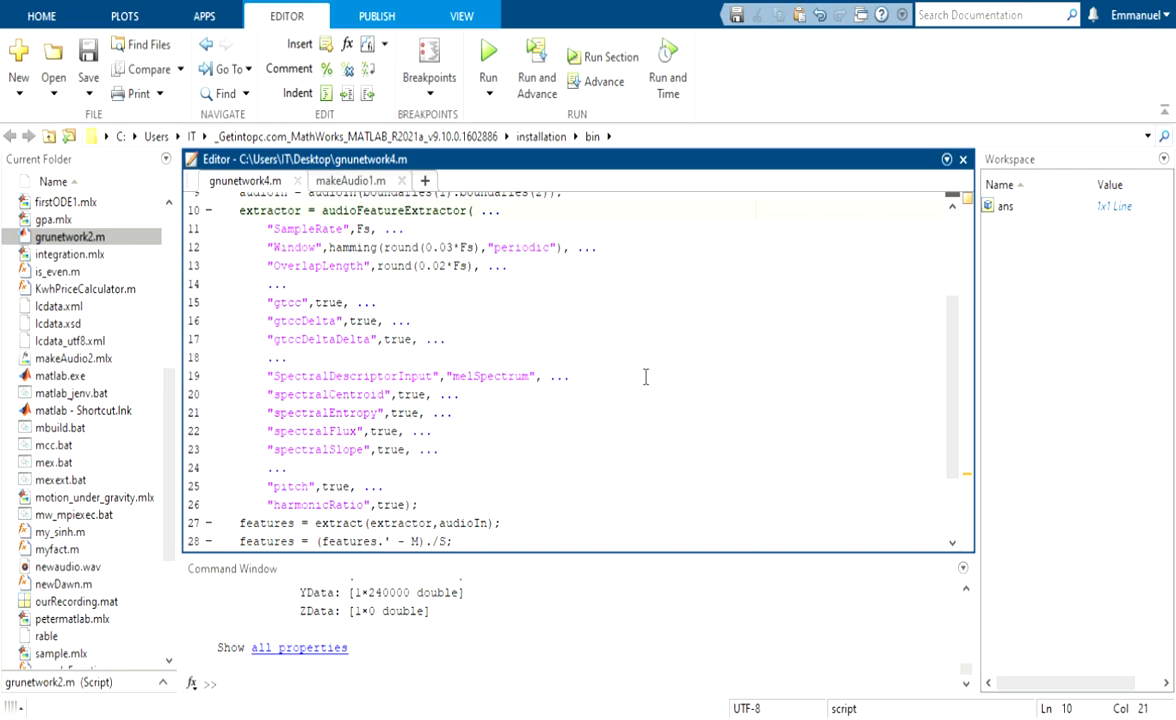
pyautogui.moveTo(814, 395)
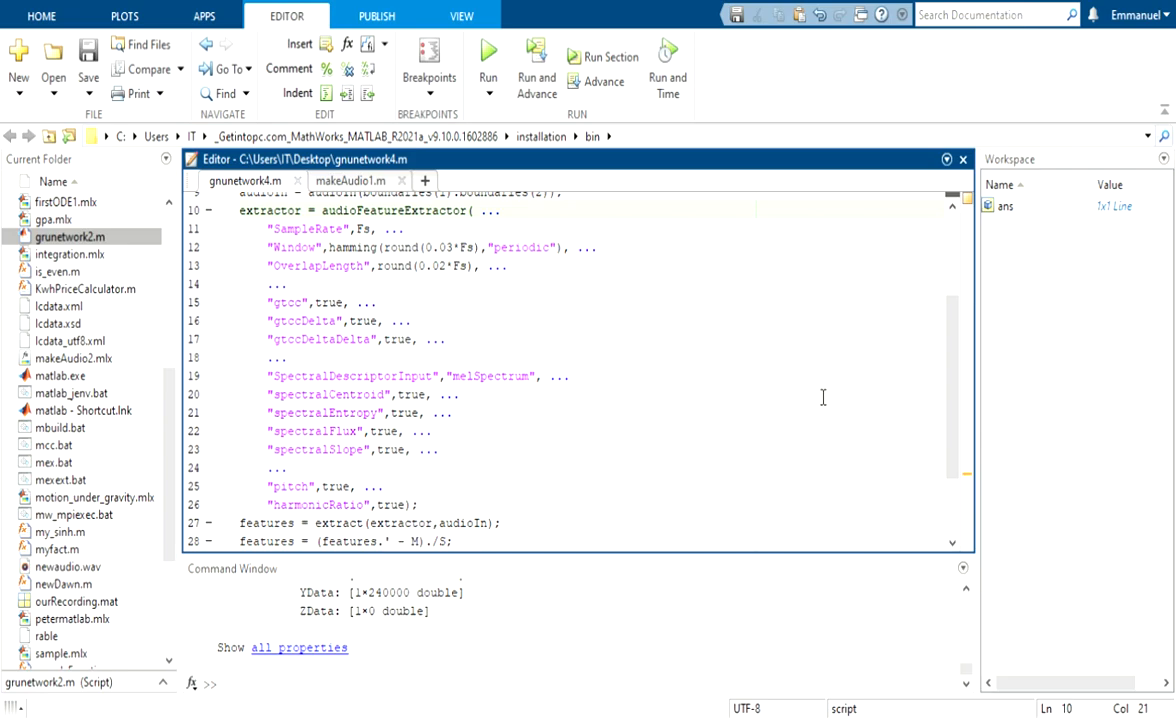
pyautogui.moveTo(854, 397)
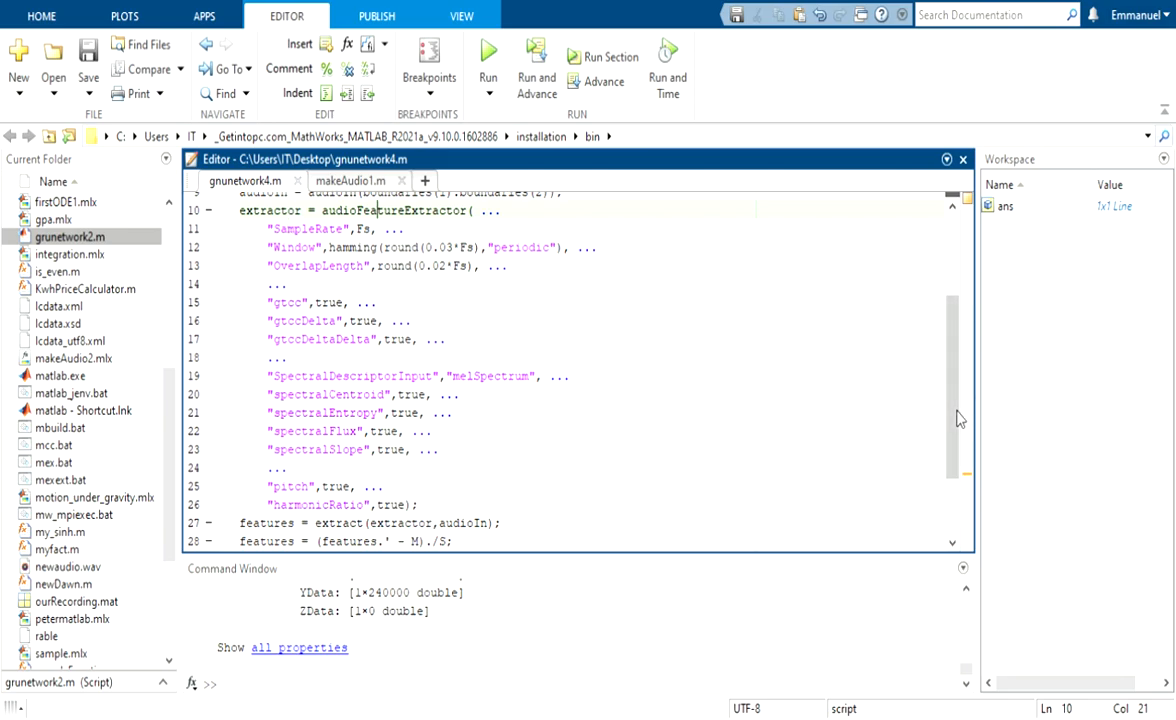
pyautogui.scroll(-3)
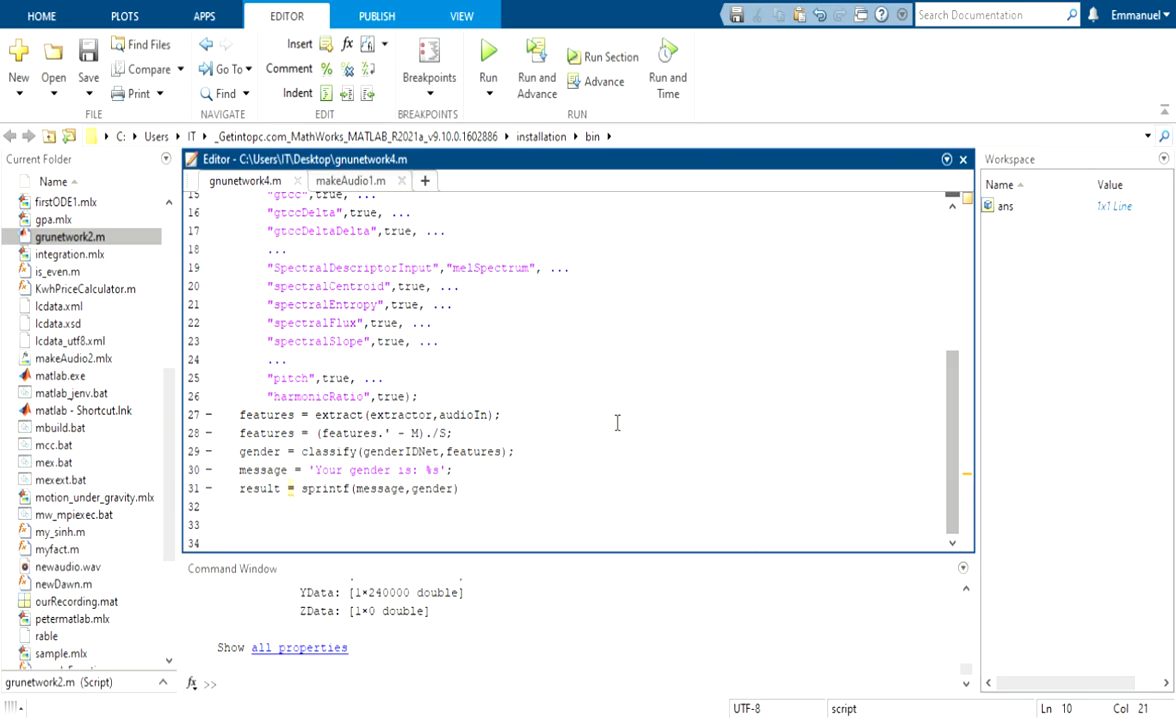
pyautogui.doubleClick(470, 414)
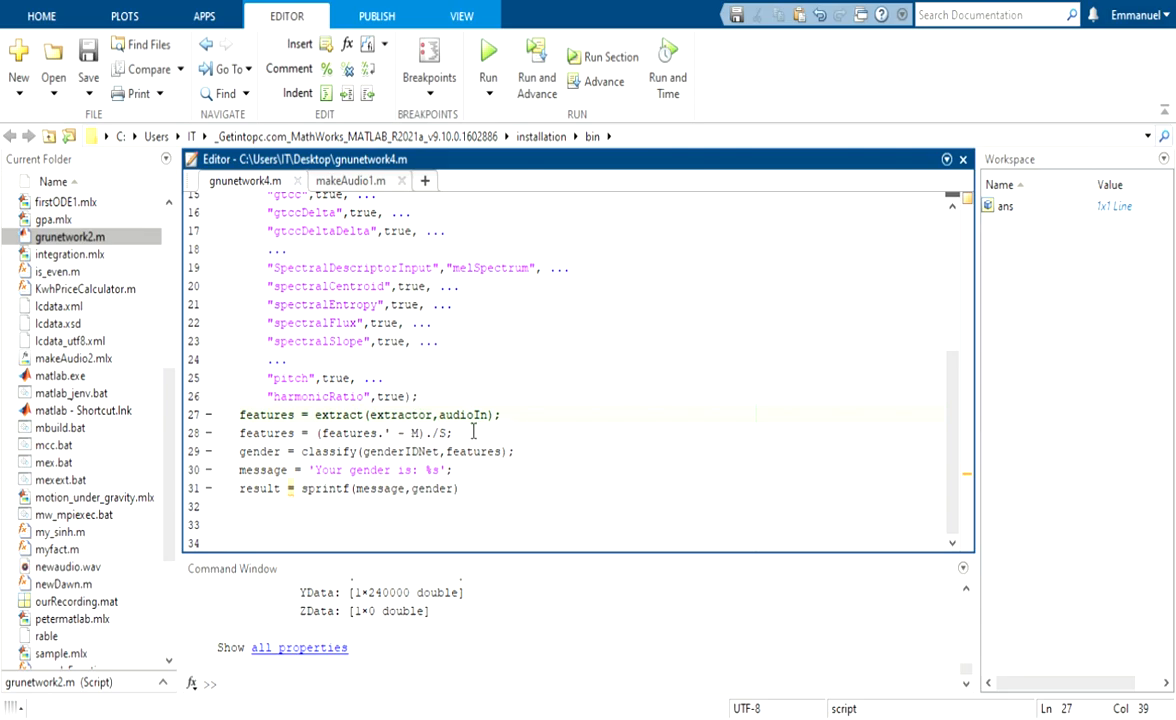
pyautogui.moveTo(410, 432)
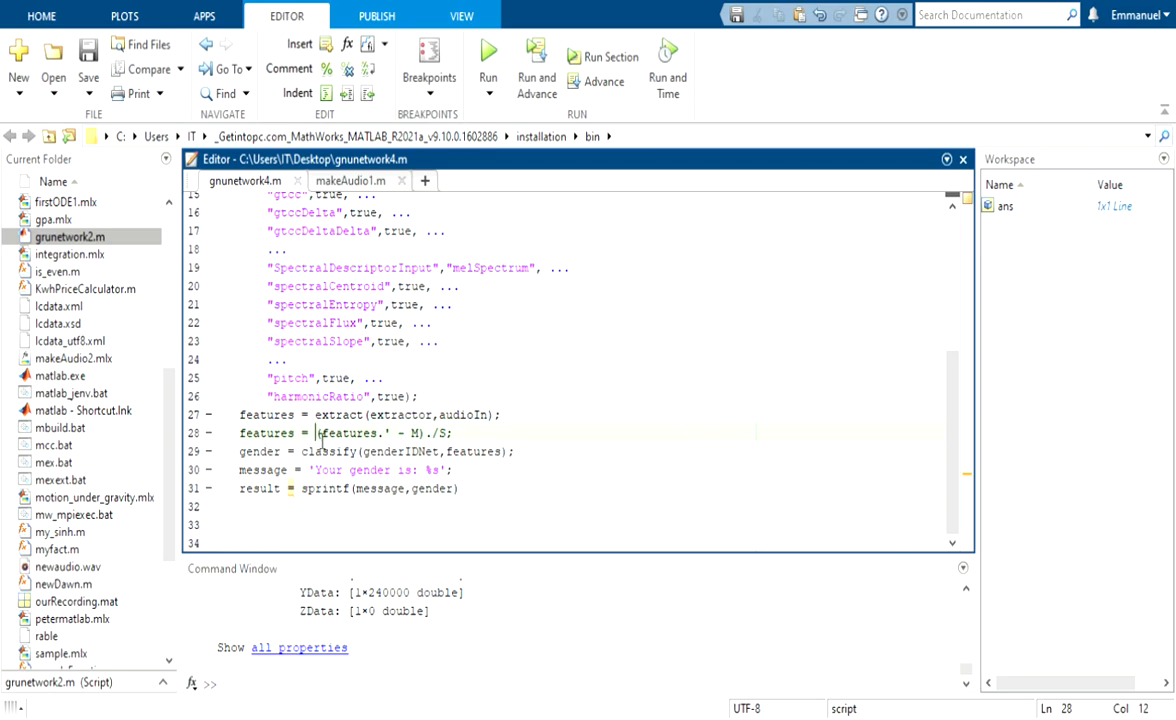
pyautogui.doubleClick(347, 432)
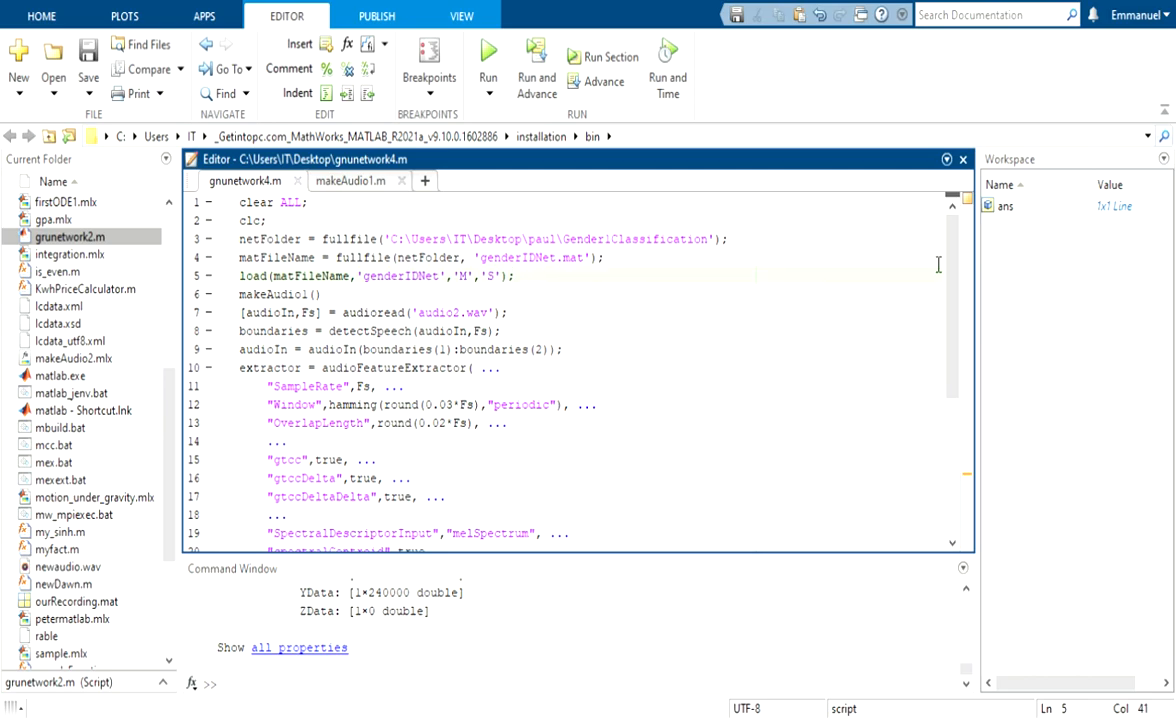
# Step: Scroll gnunetwork4.m down to the classify and result lines 15–34
pyautogui.scroll(-3)
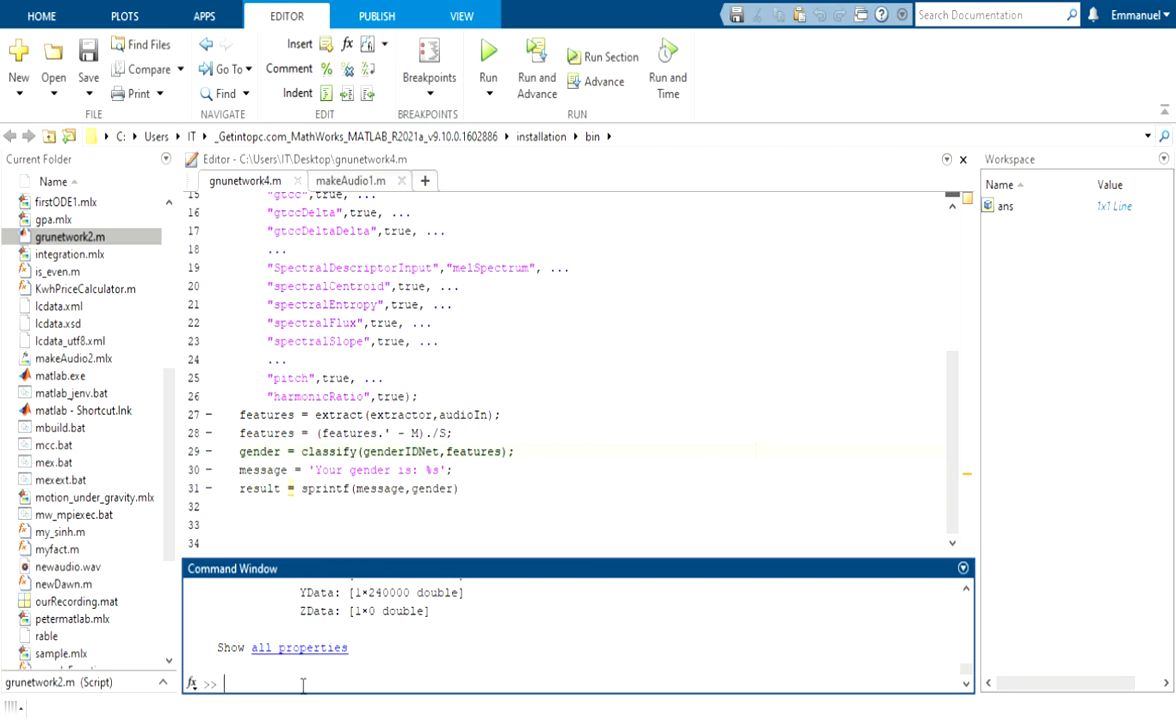
# Step: Run clear and clc, then run gnunetwork4 and record a voice
pyautogui.write('clear')
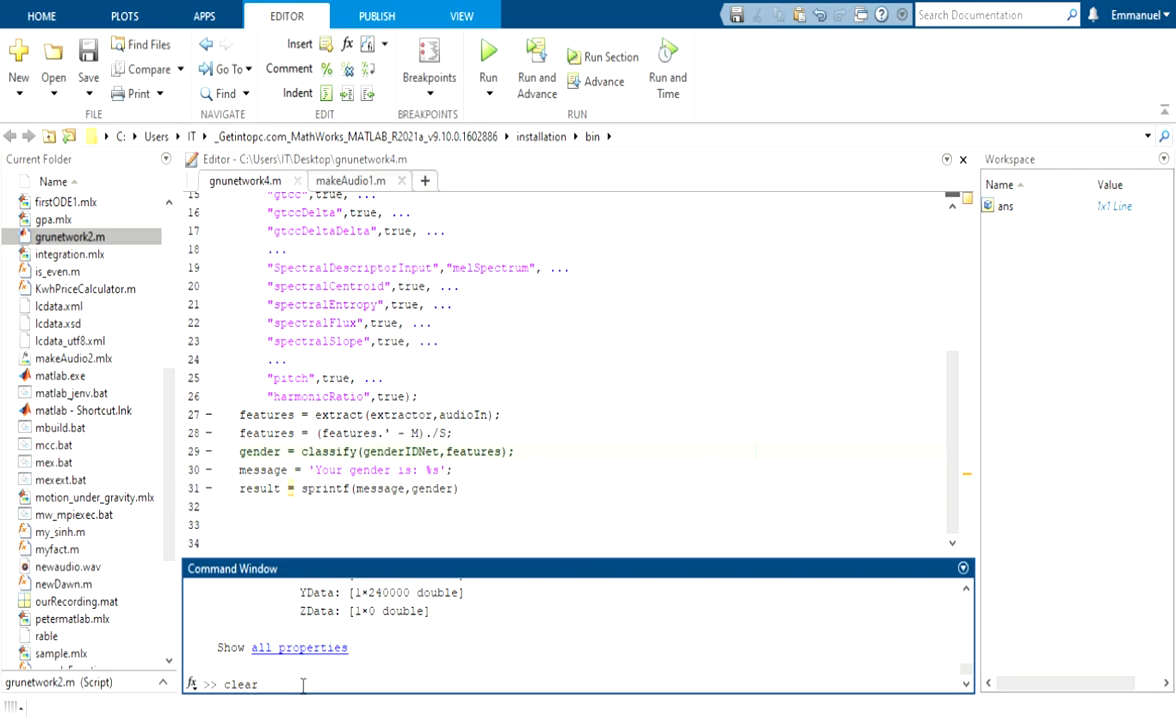
pyautogui.write('clc')
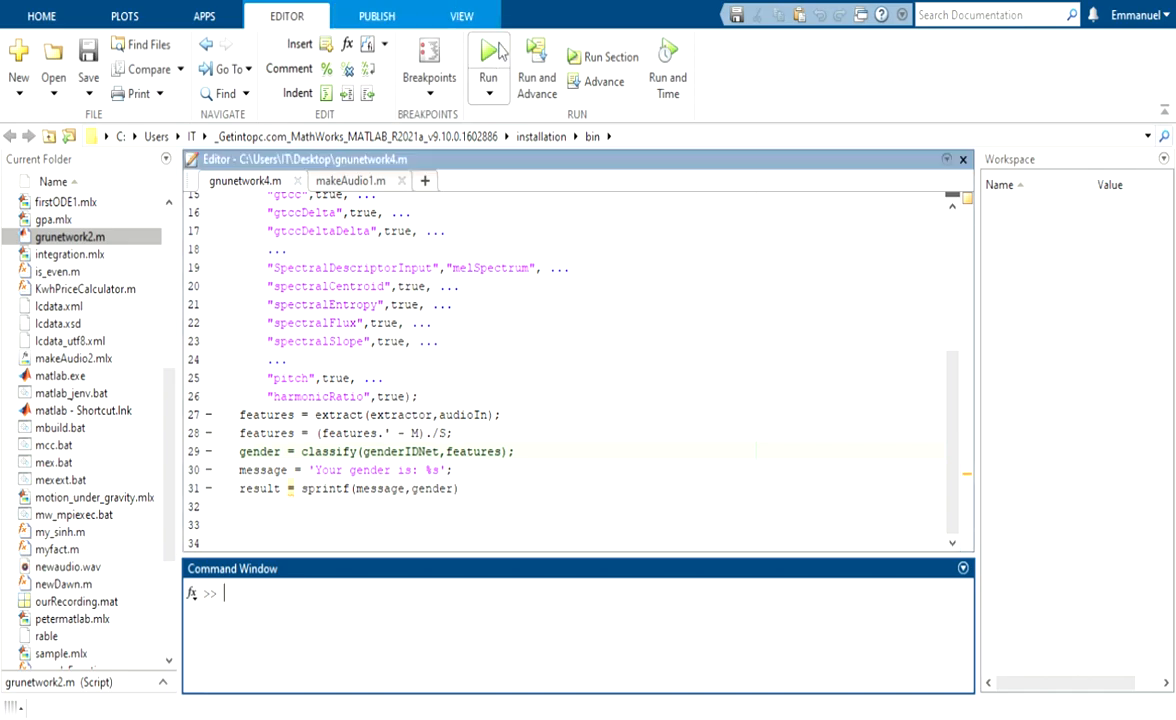
pyautogui.click(488, 65)
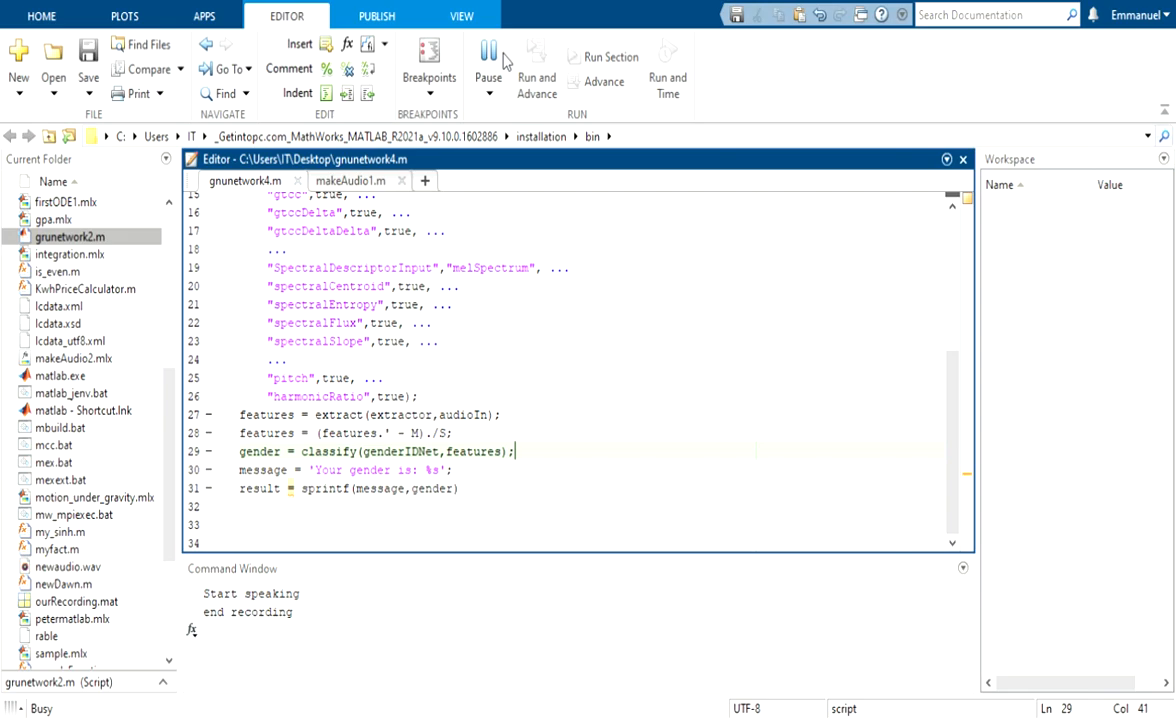
pyautogui.click(488, 57)
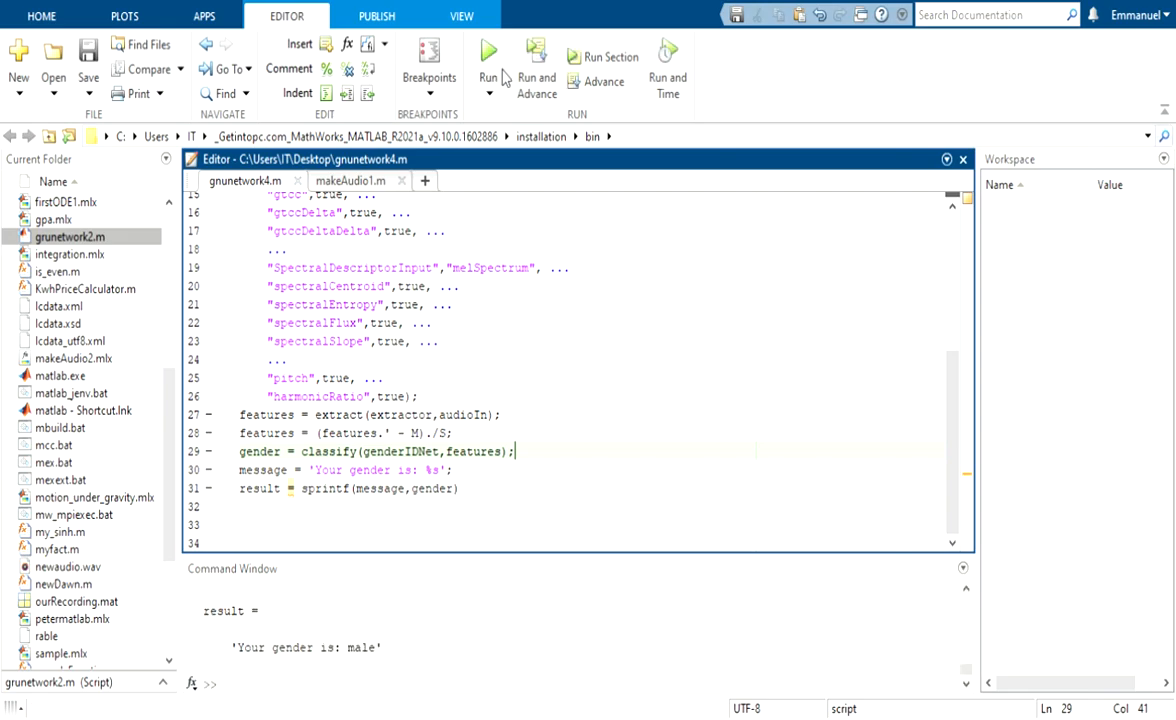
pyautogui.moveTo(705, 150)
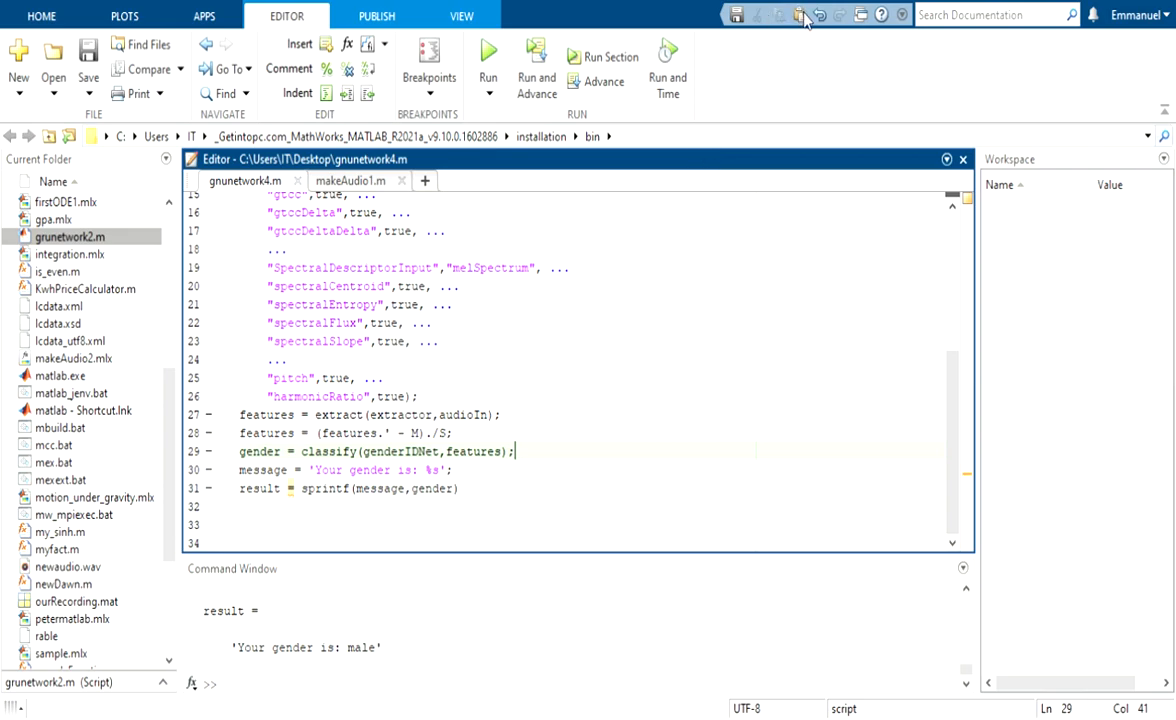
pyautogui.click(489, 57)
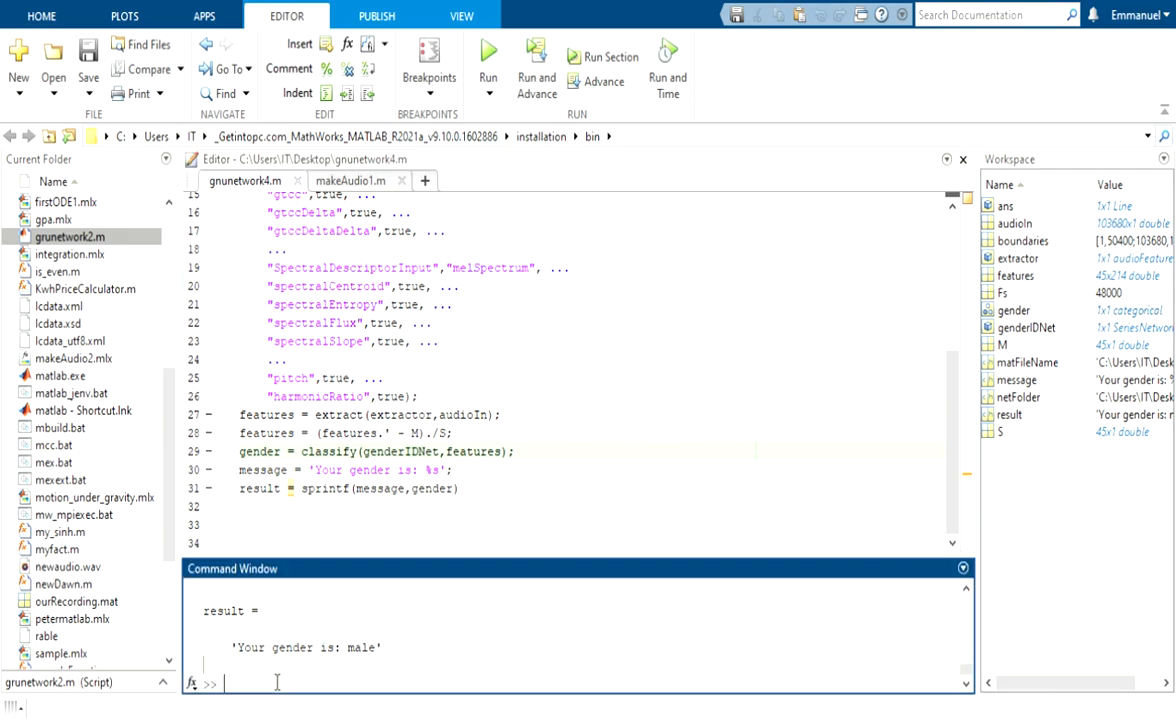
# Step: Run clear and clc again, then rerun gnunetwork4 with a different voice
pyautogui.write('clear')
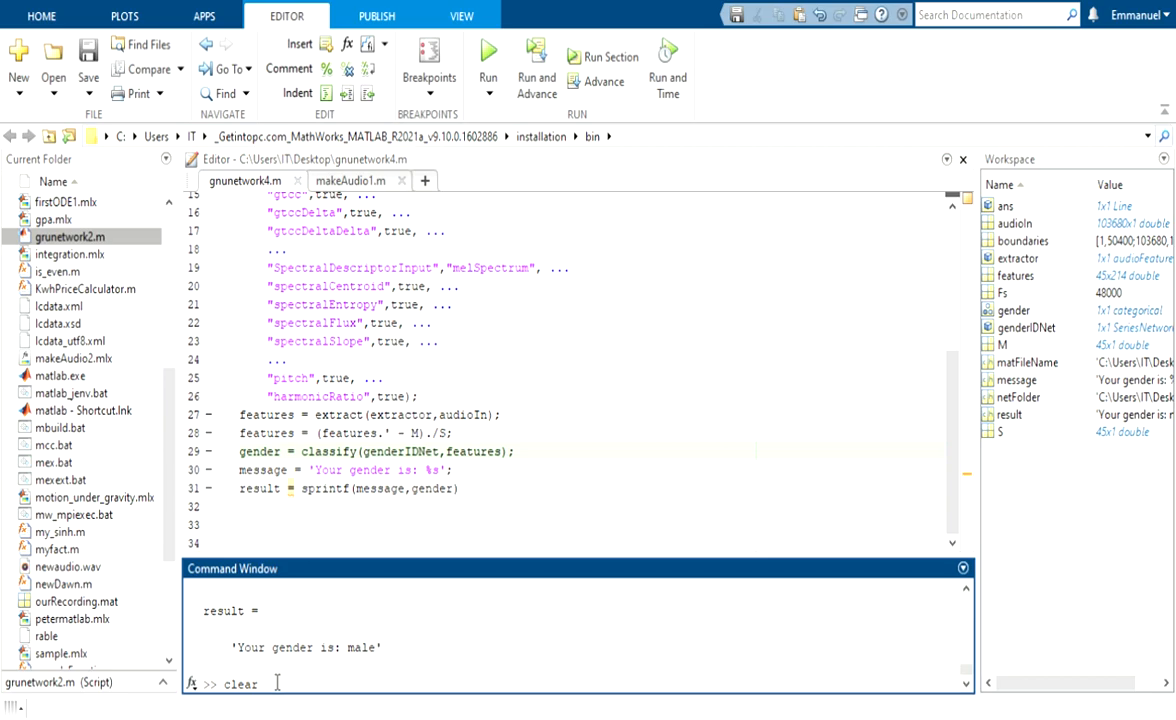
pyautogui.write('clc')
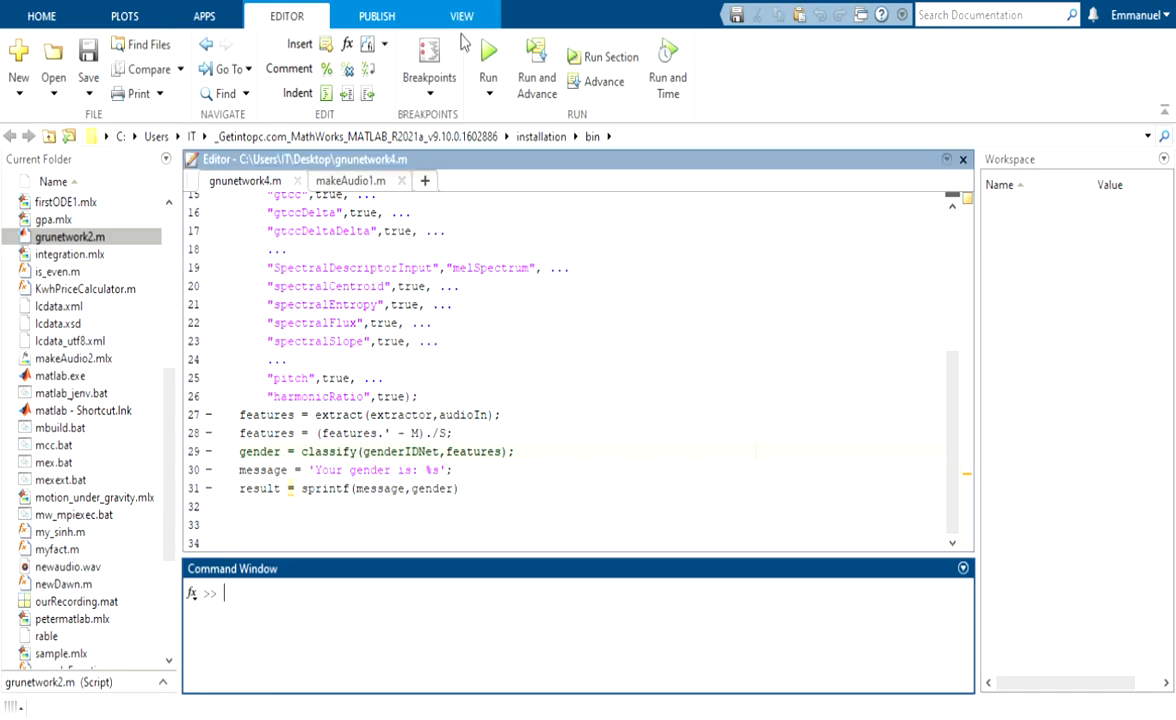
pyautogui.click(488, 65)
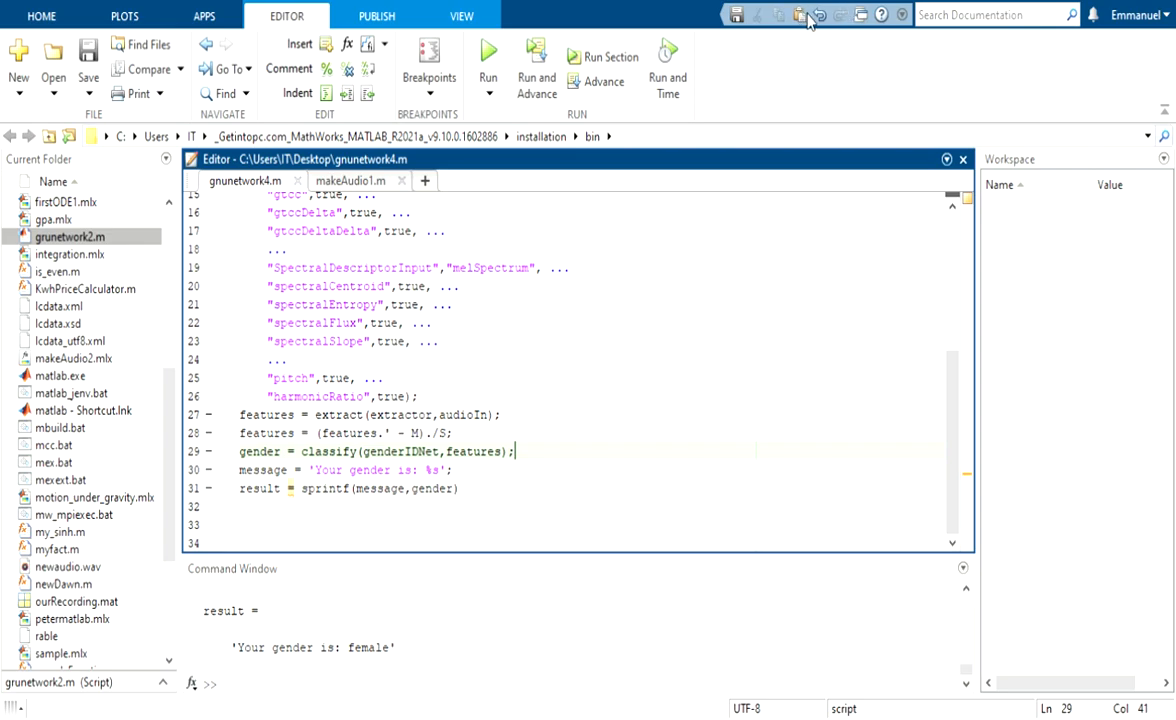
pyautogui.moveTo(803, 30)
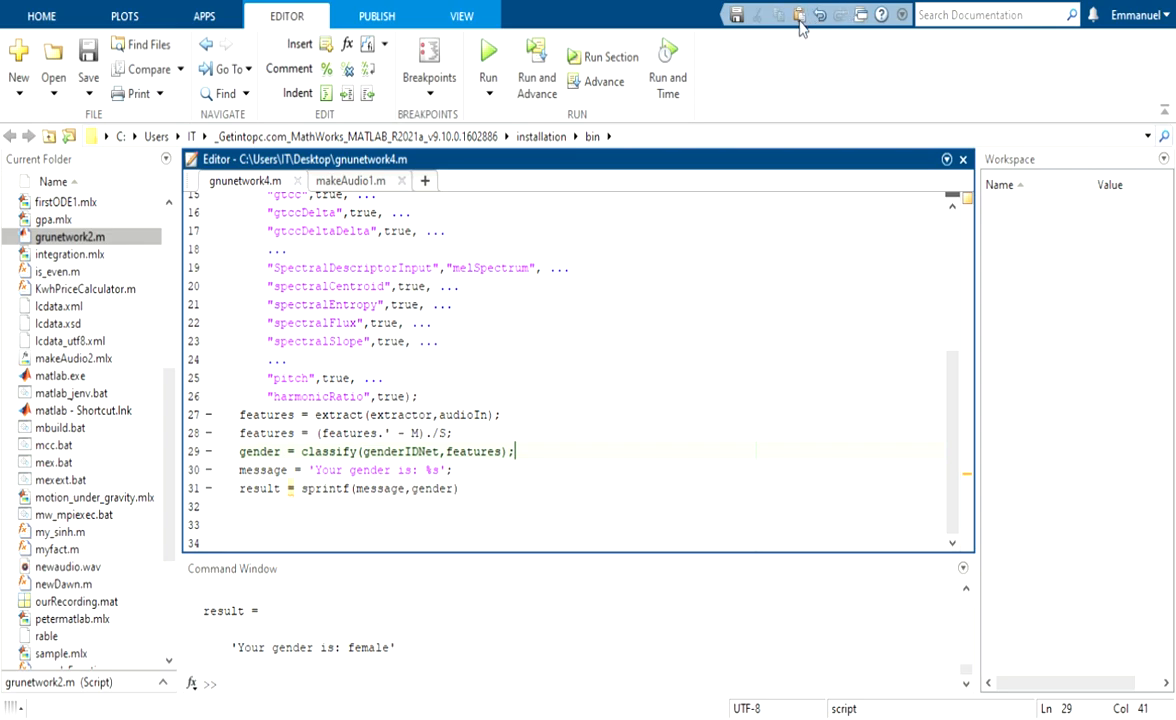
pyautogui.click(488, 57)
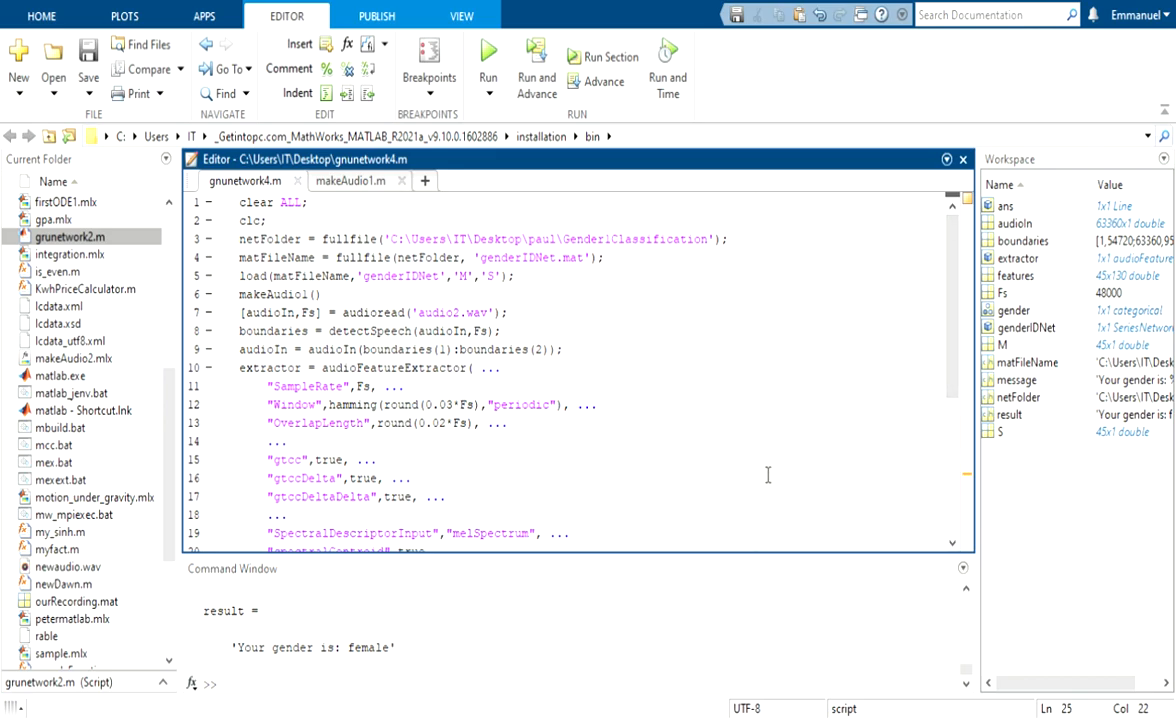
pyautogui.moveTo(736, 591)
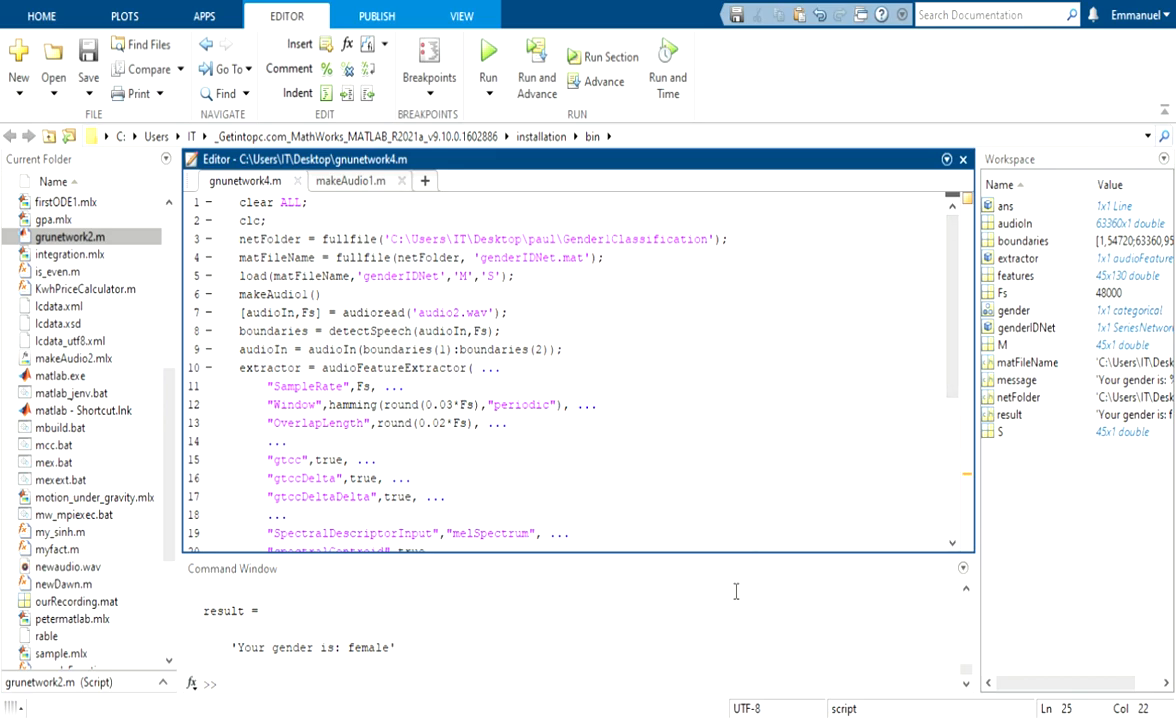
pyautogui.moveTo(708, 638)
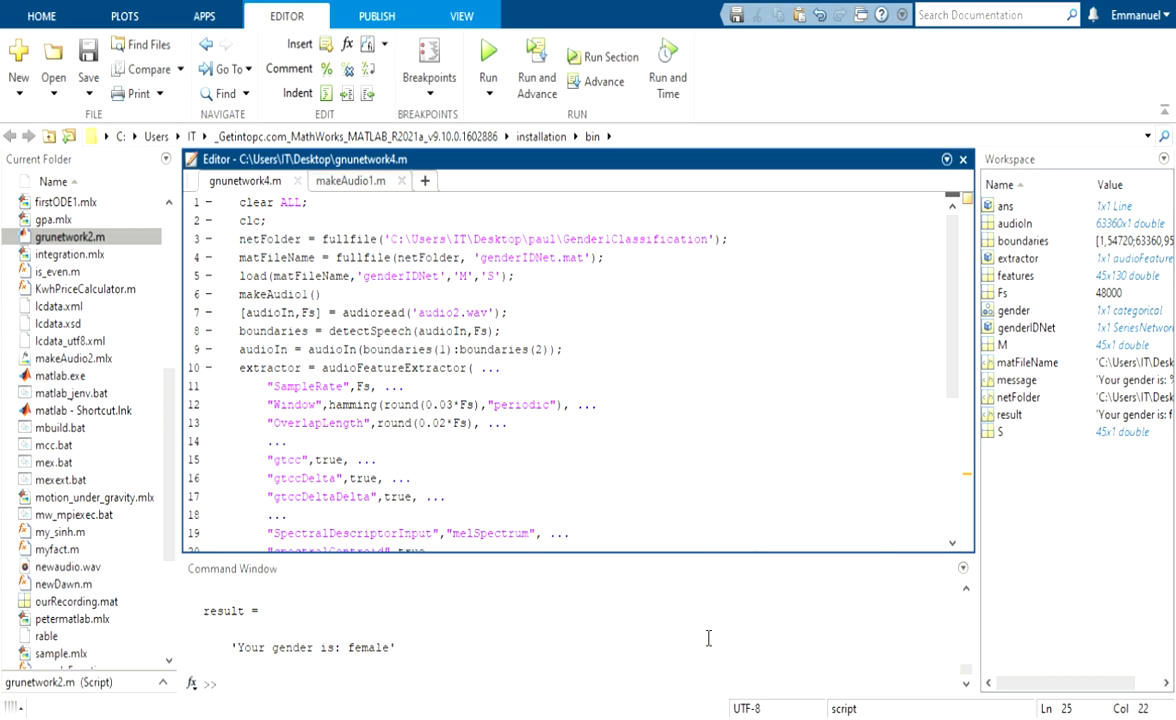
pyautogui.moveTo(733, 611)
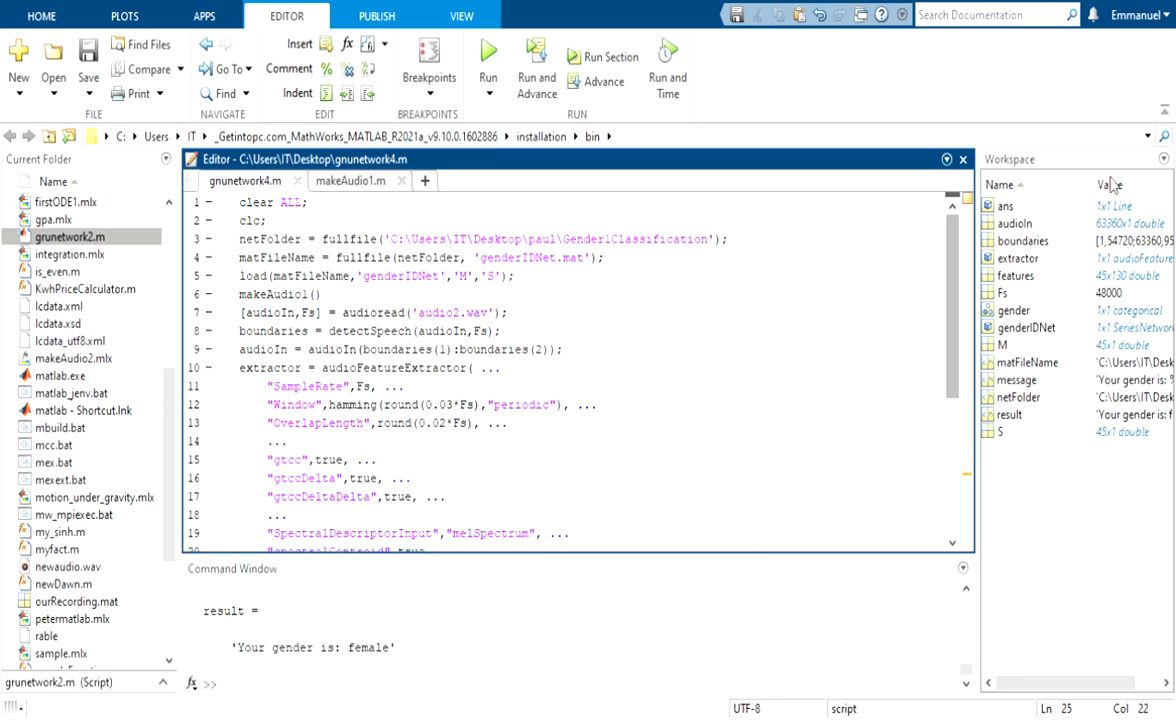
pyautogui.moveTo(1090, 118)
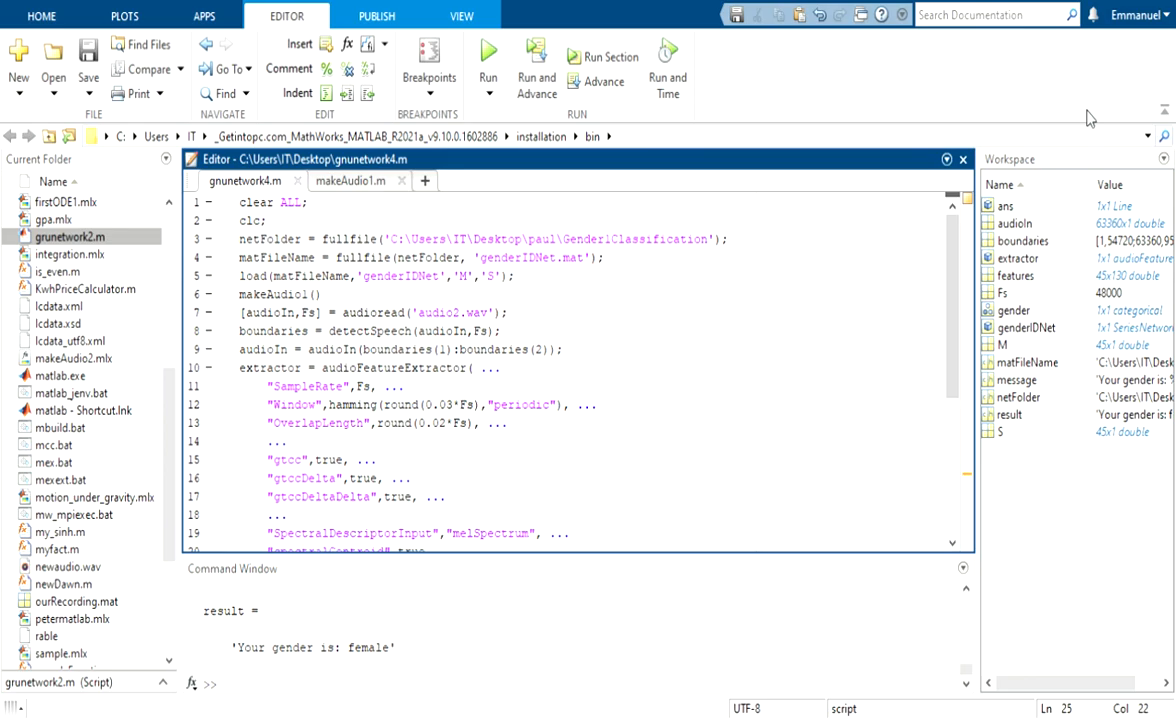